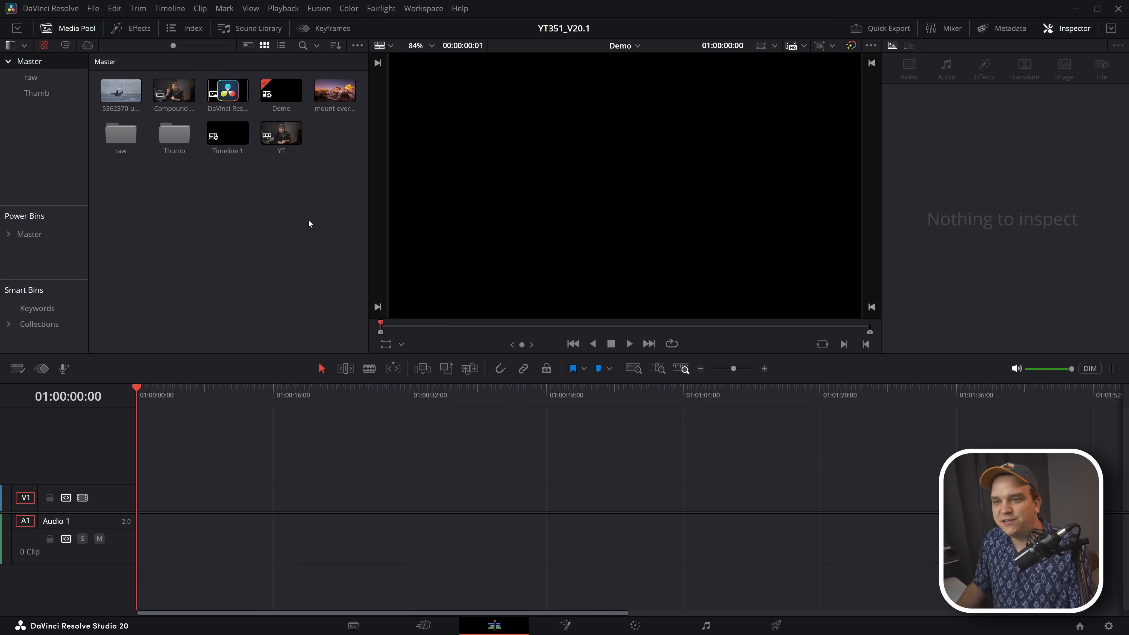
# Step: Drop mount-everest-at-sunset.webp from the Media Pool onto track V1 of the empty timeline
pyautogui.moveTo(334, 93); pyautogui.dragTo(142, 497)
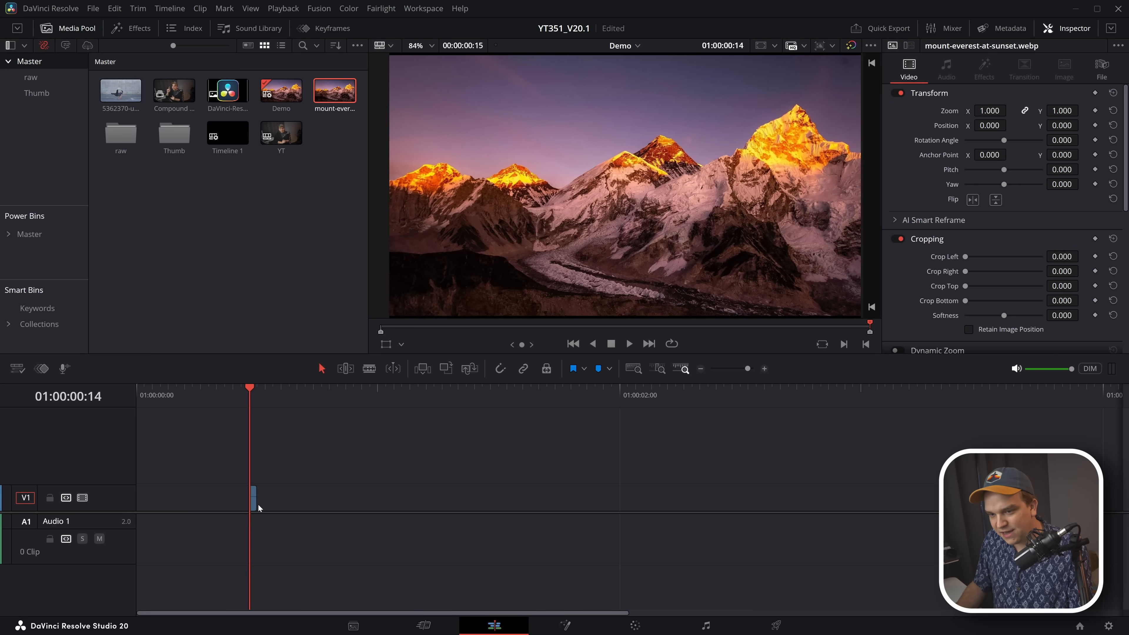
pyautogui.click(1010, 28)
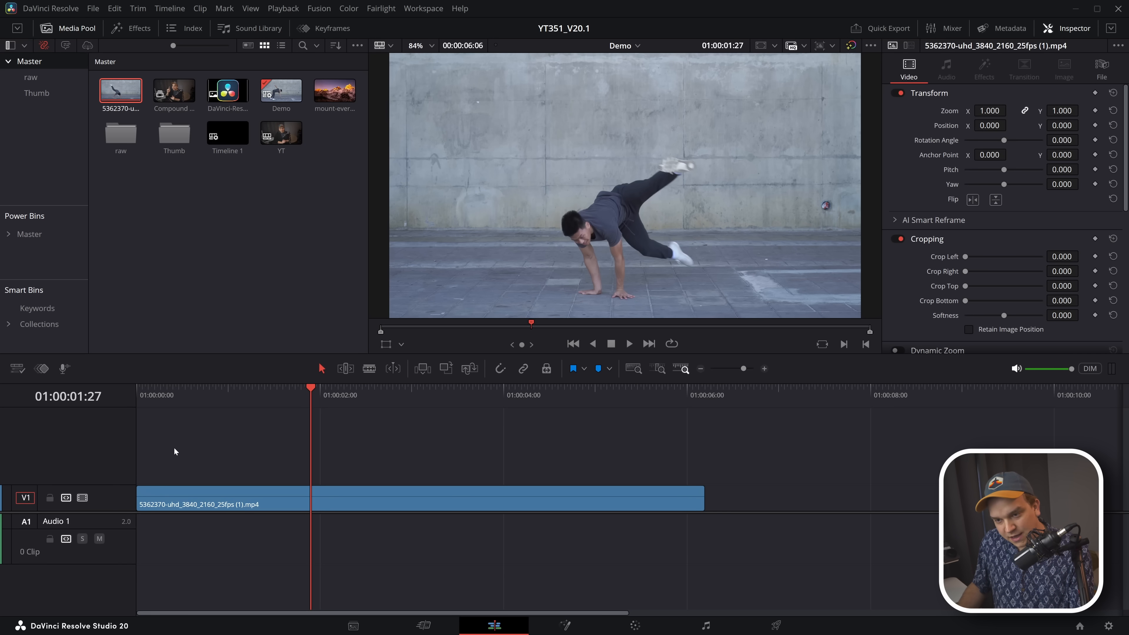
pyautogui.moveTo(537, 452)
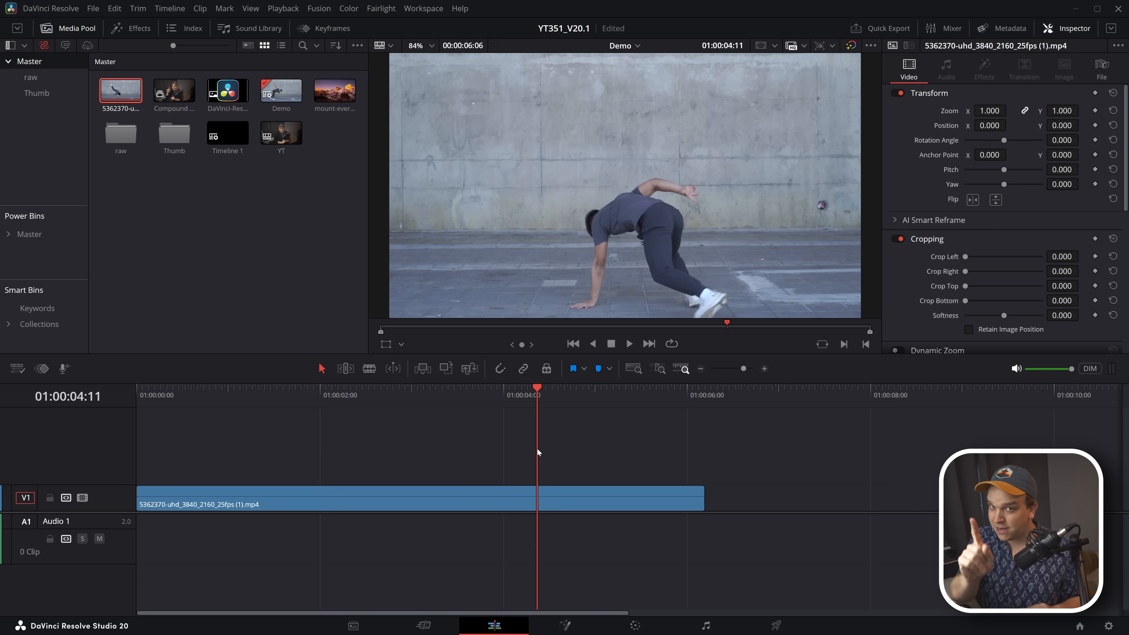
pyautogui.moveTo(514, 443)
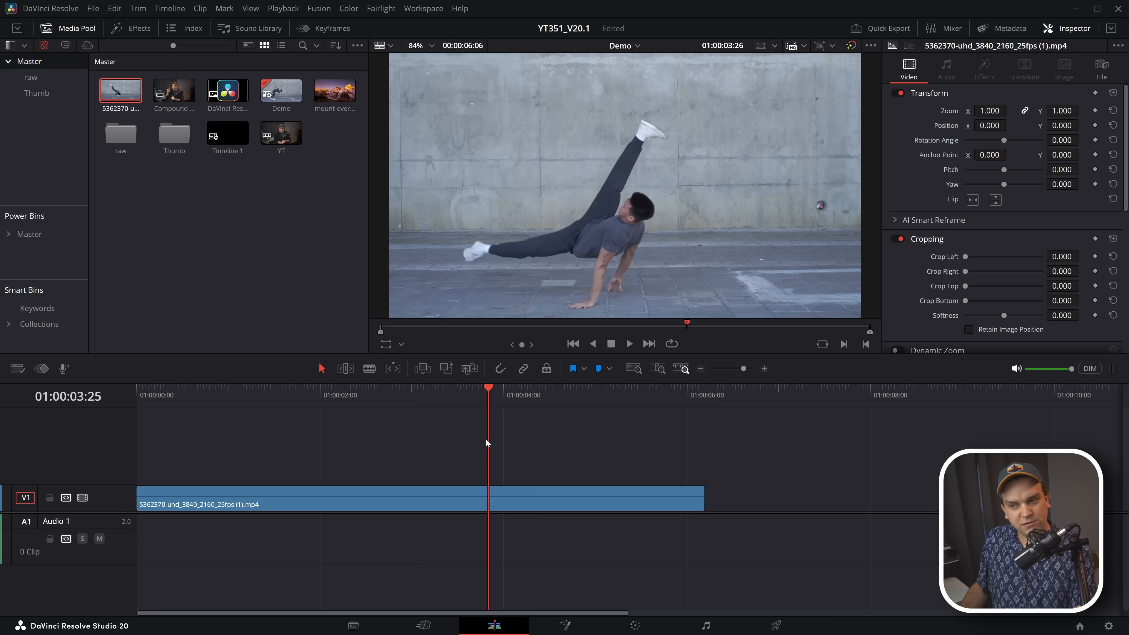
pyautogui.click(265, 395)
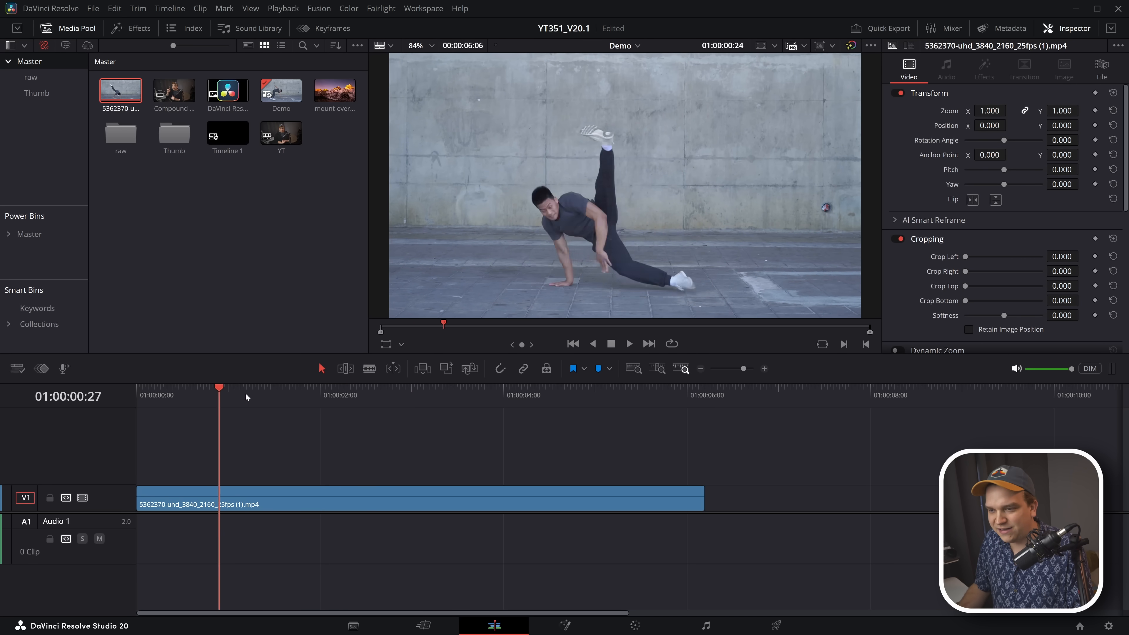
pyautogui.click(257, 394)
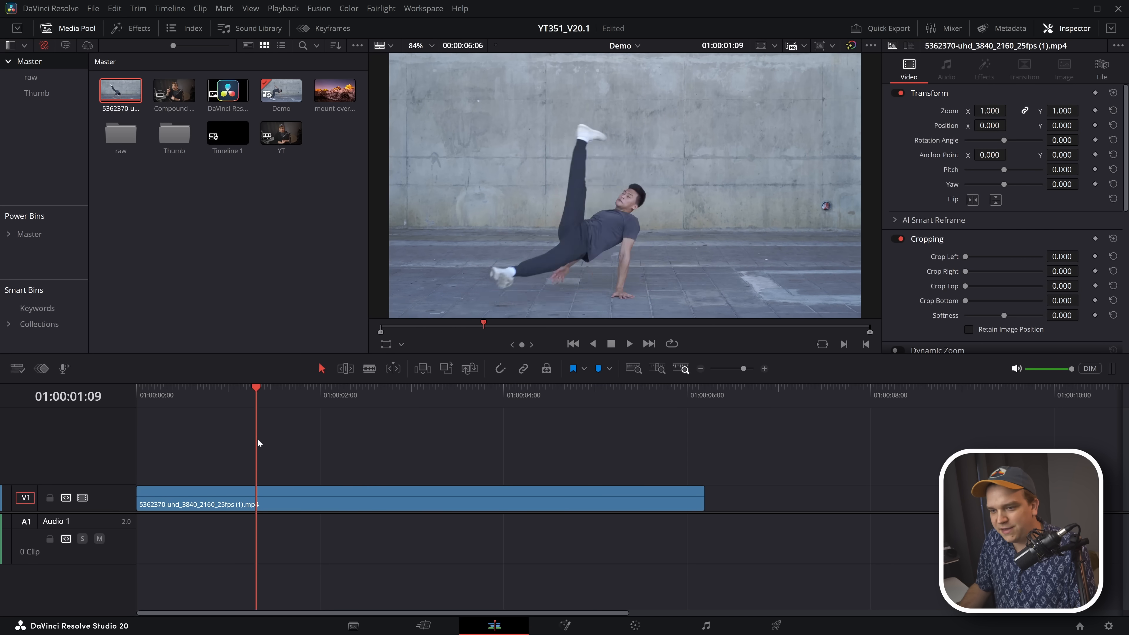
# Step: Review the Keyboard Customization settings from the DaVinci Resolve menu and close them
pyautogui.click(51, 8)
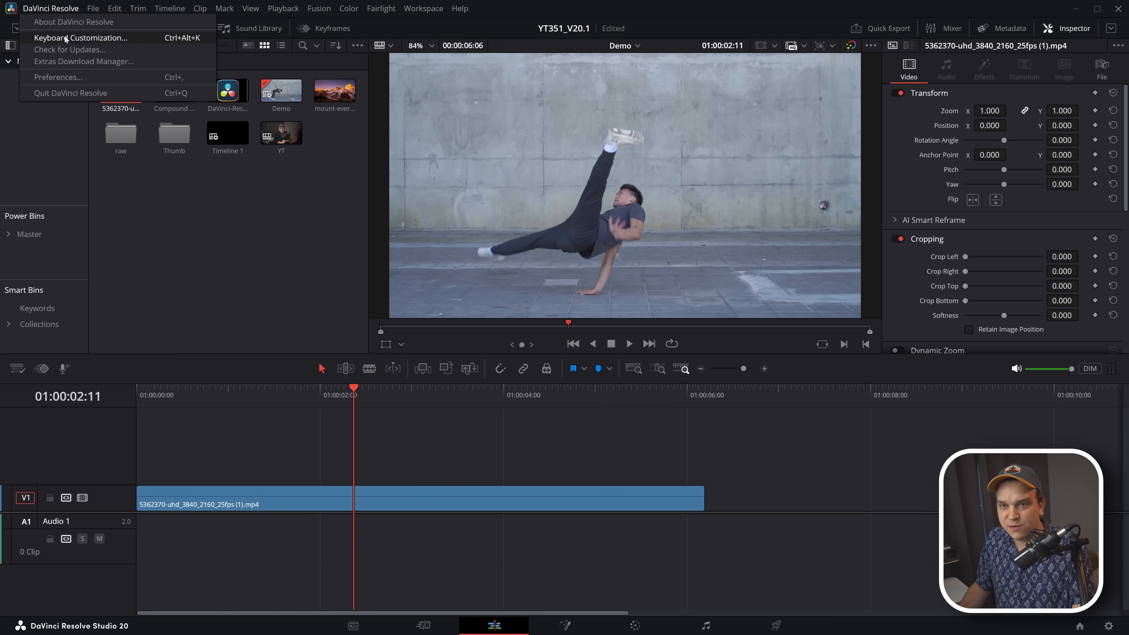
pyautogui.click(74, 38)
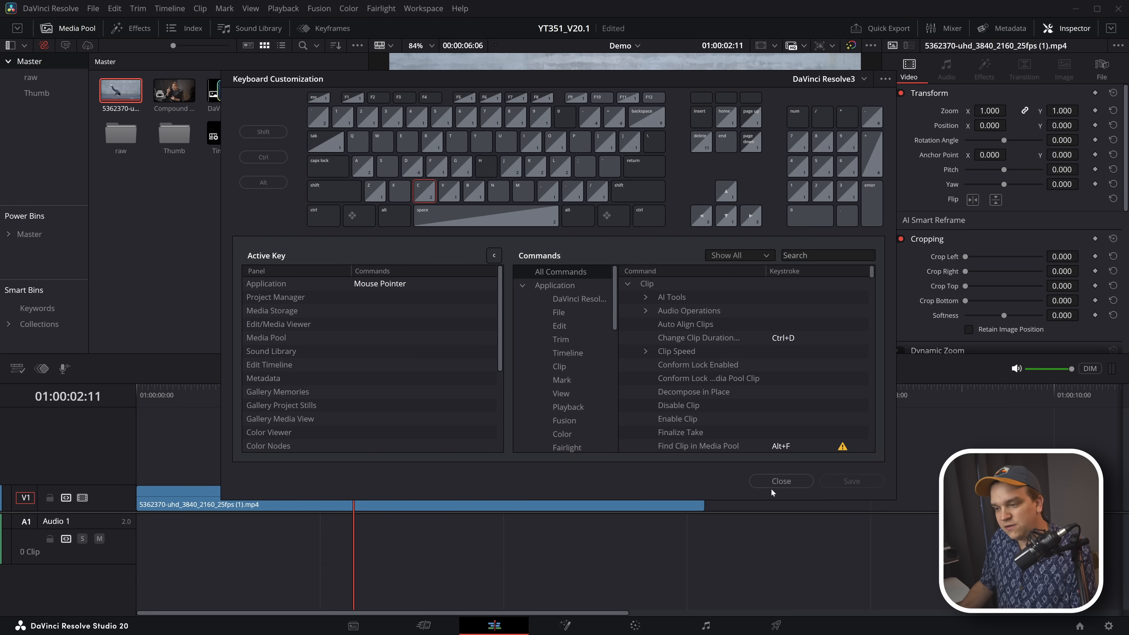
pyautogui.click(781, 481)
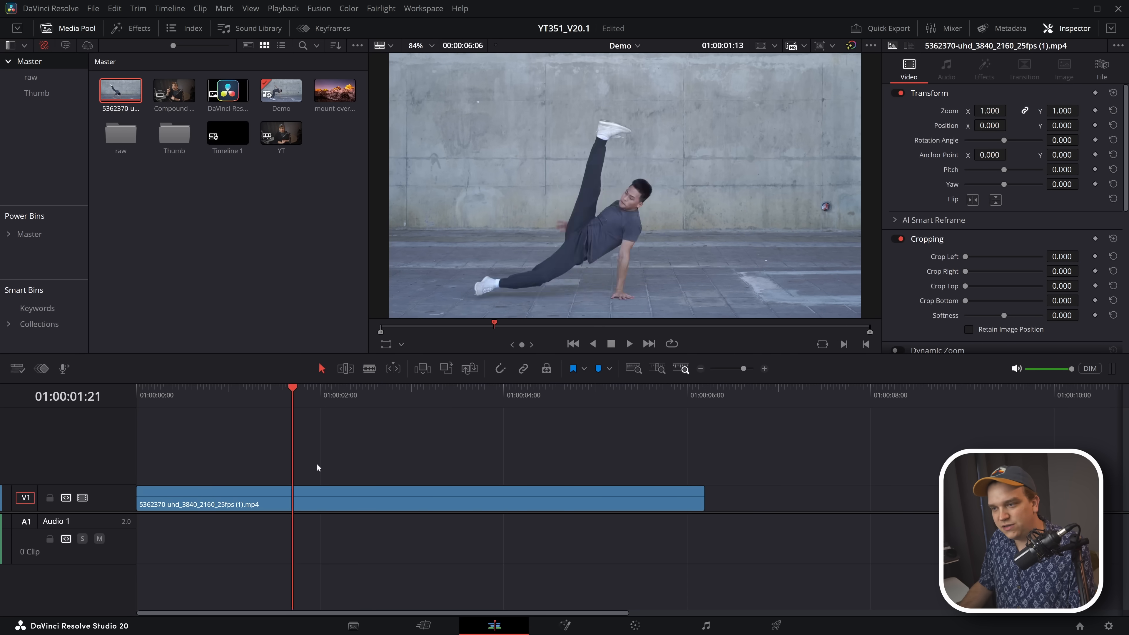
# Step: Find 'scrubb' in the Help command search and toggle Audio > Audio Scrubbing
pyautogui.click(460, 9)
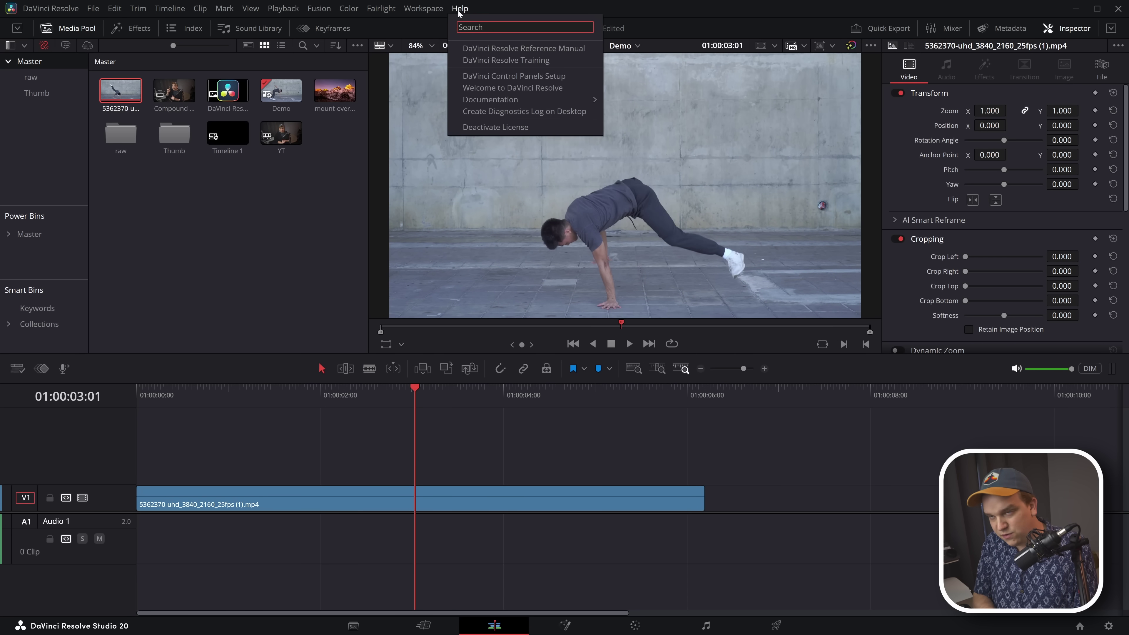
pyautogui.write('scrubb')
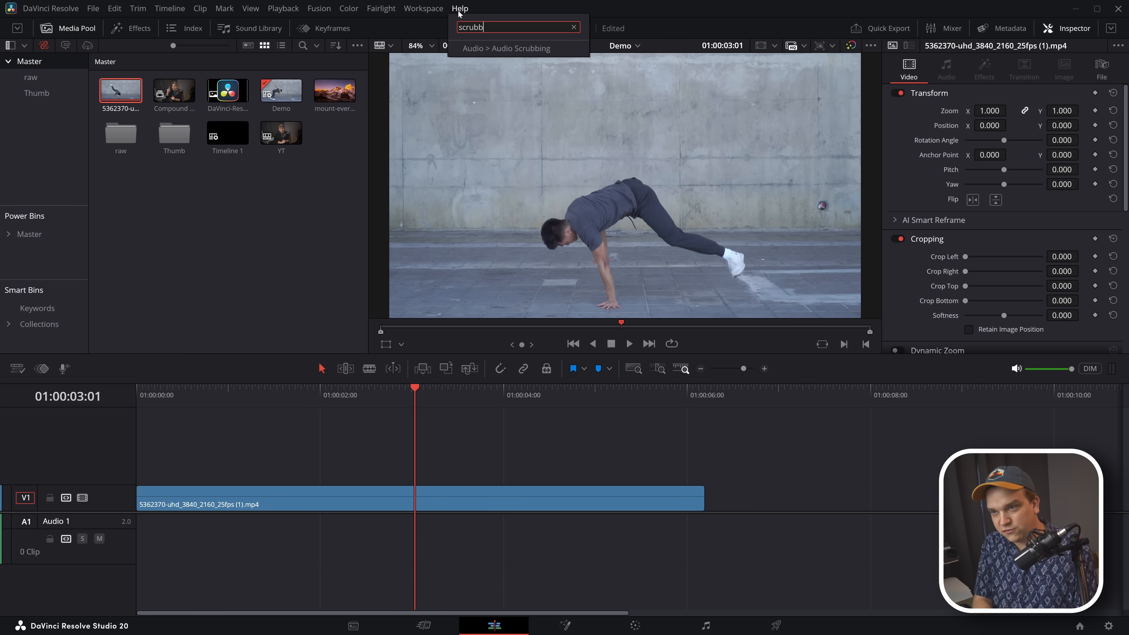
pyautogui.click(169, 8)
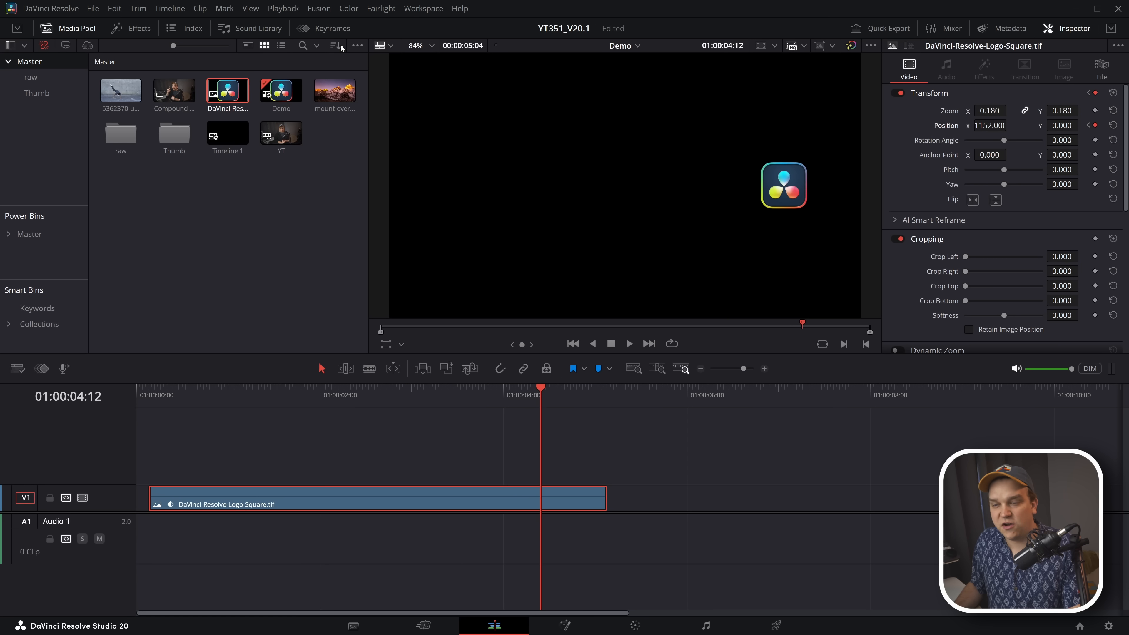
# Step: Show the logo clip's keyframes as curves, revealing the straight Position X ramp
pyautogui.click(304, 28)
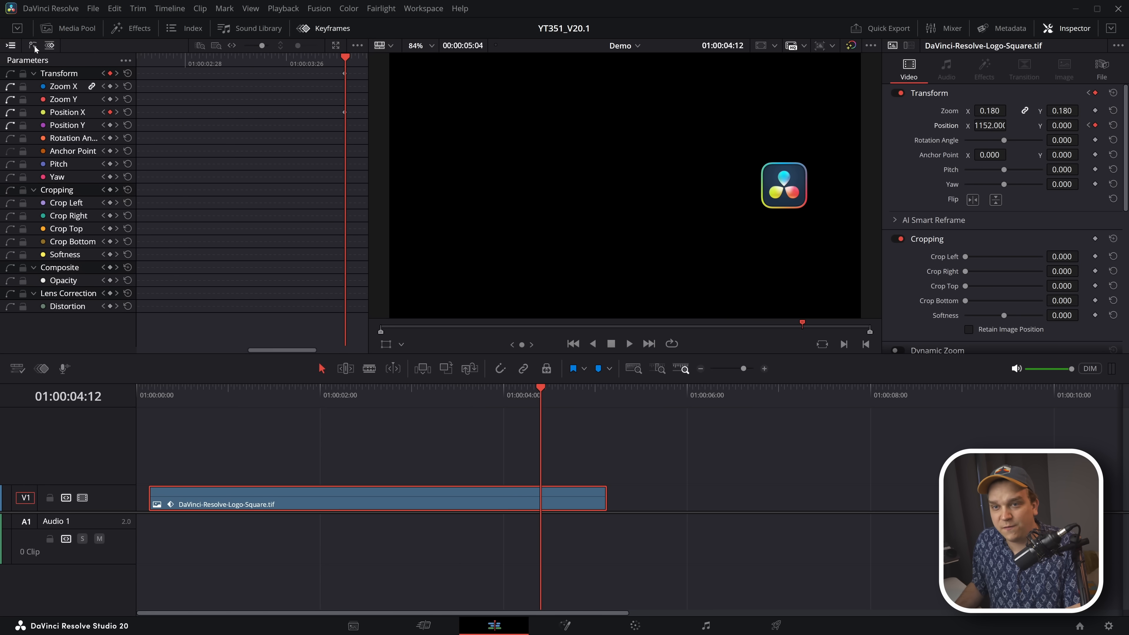
pyautogui.click(32, 45)
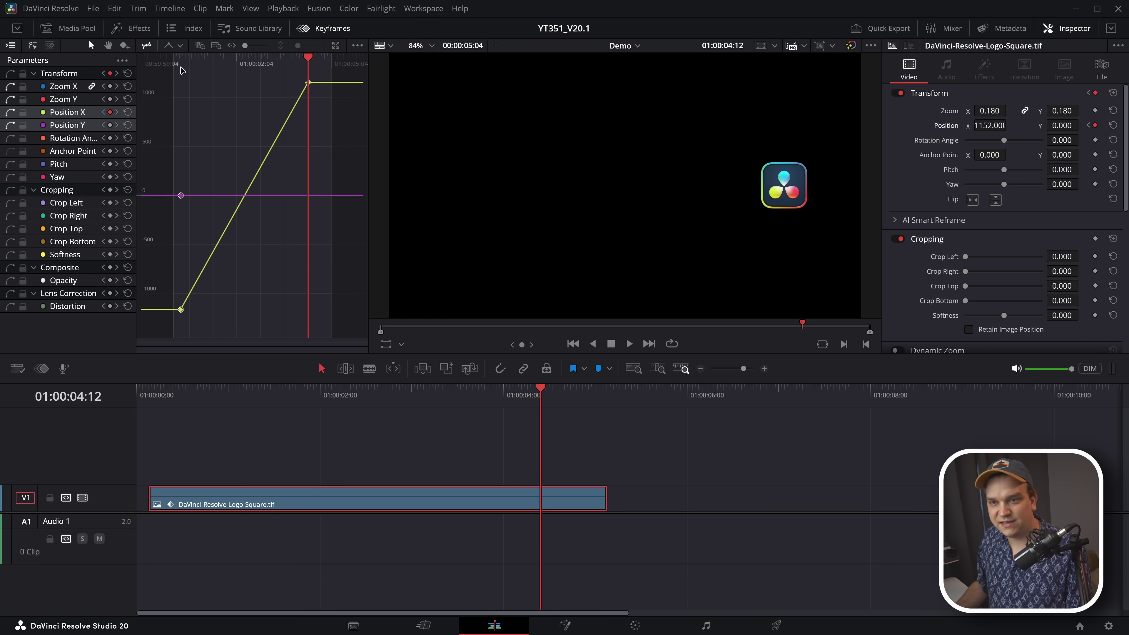
# Step: Apply eased interpolation to the logo's Position X keyframes so the slide bends smoothly
pyautogui.click(180, 46)
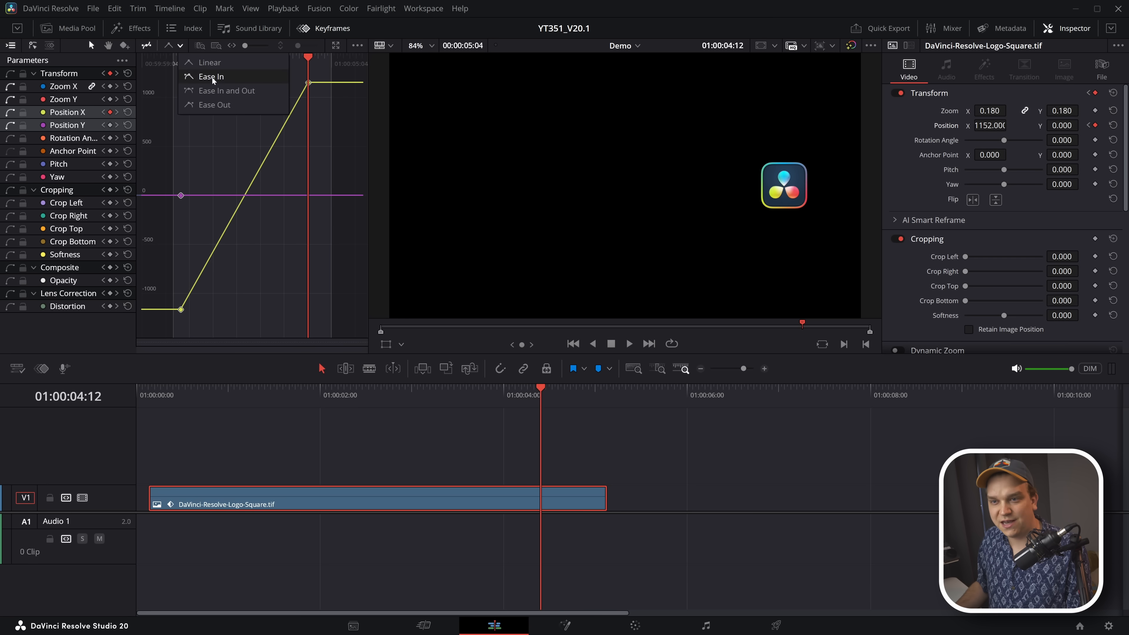
pyautogui.click(227, 91)
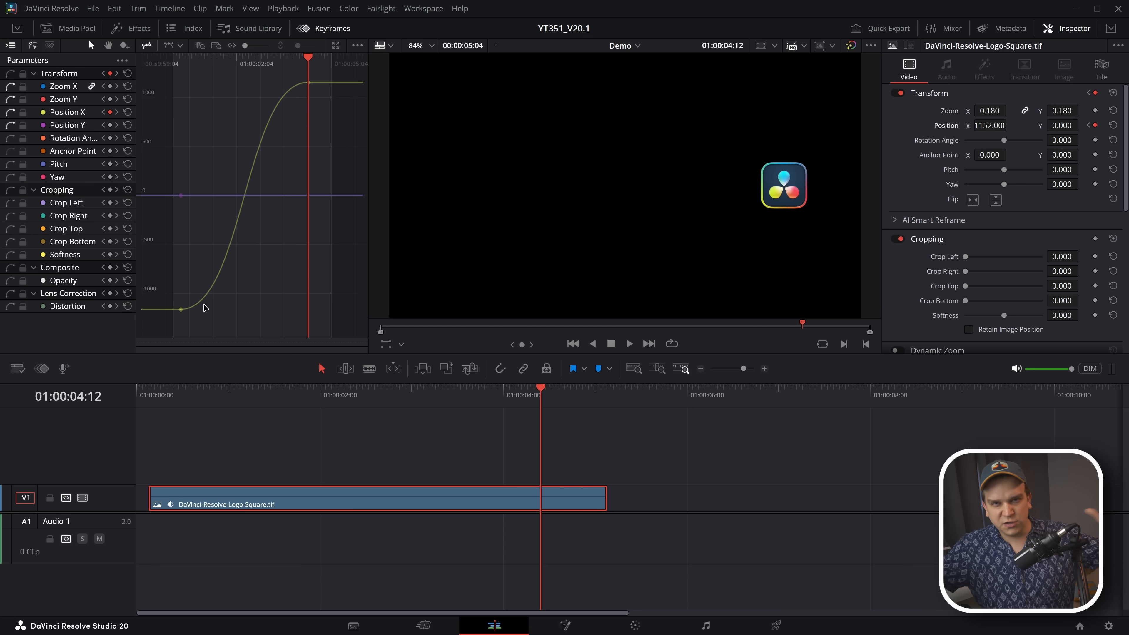
pyautogui.click(152, 394)
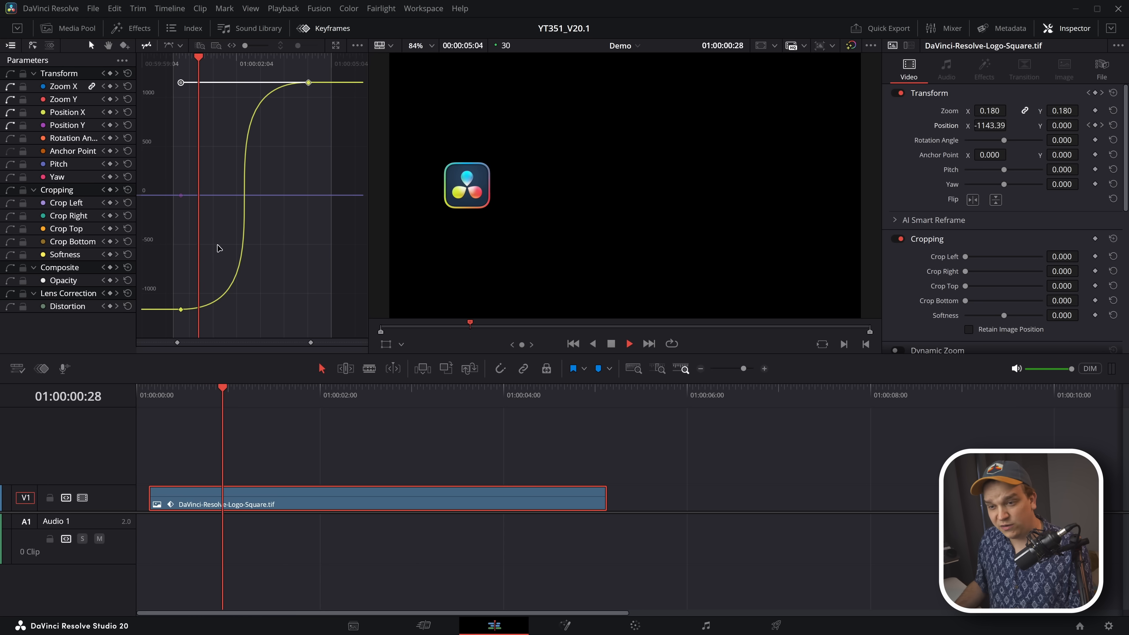
pyautogui.click(402, 388)
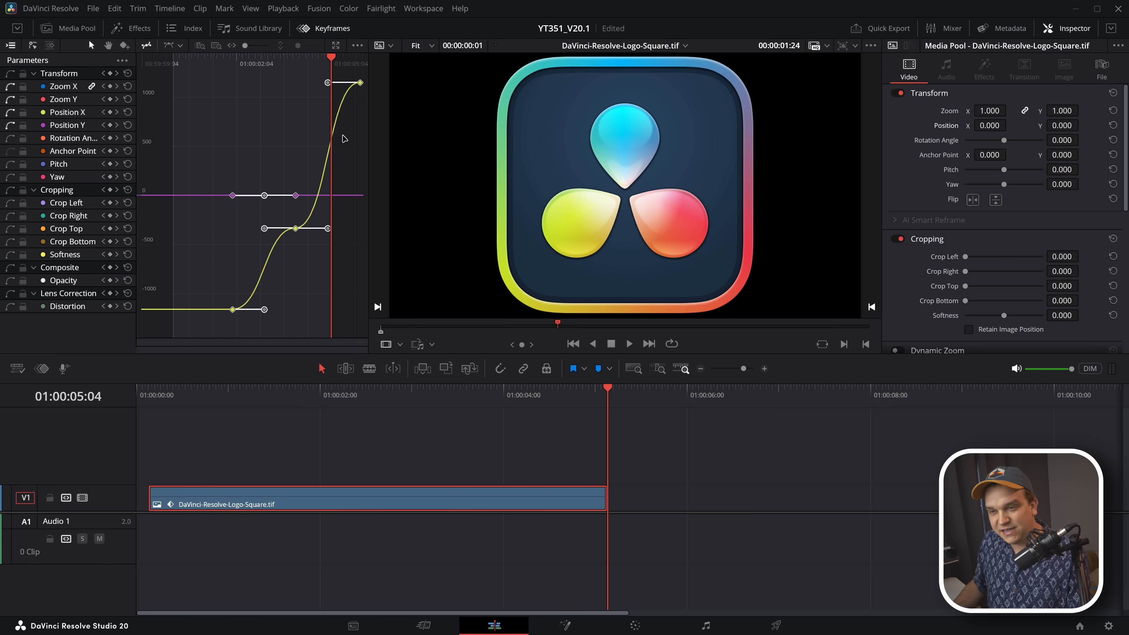
pyautogui.moveTo(373, 57)
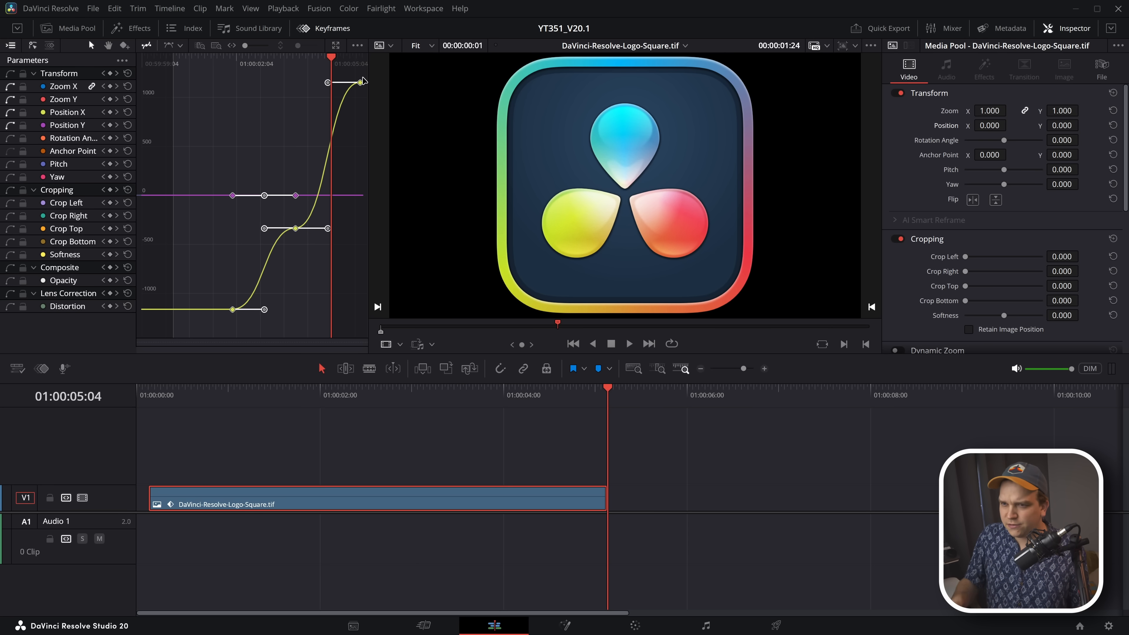
pyautogui.moveTo(359, 341)
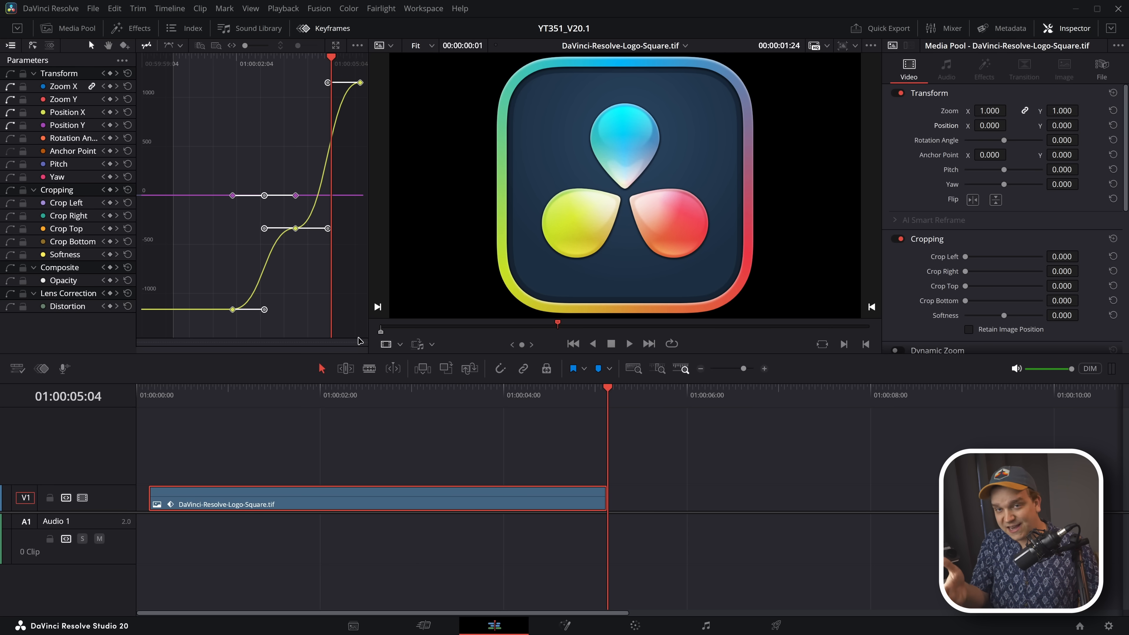
pyautogui.moveTo(353, 120)
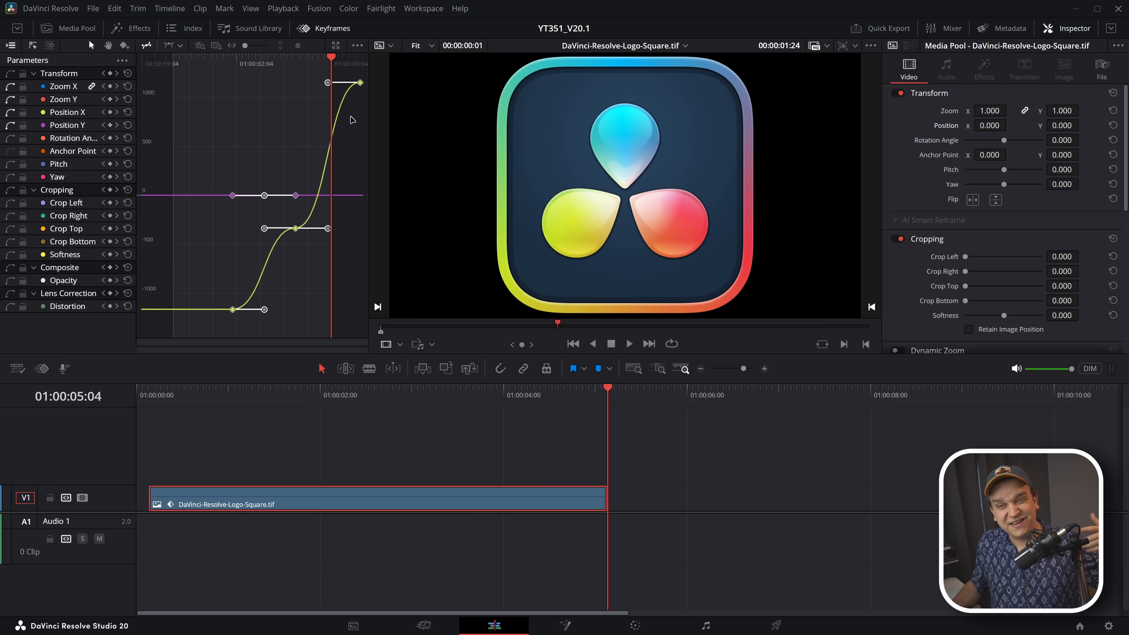
pyautogui.moveTo(640, 508)
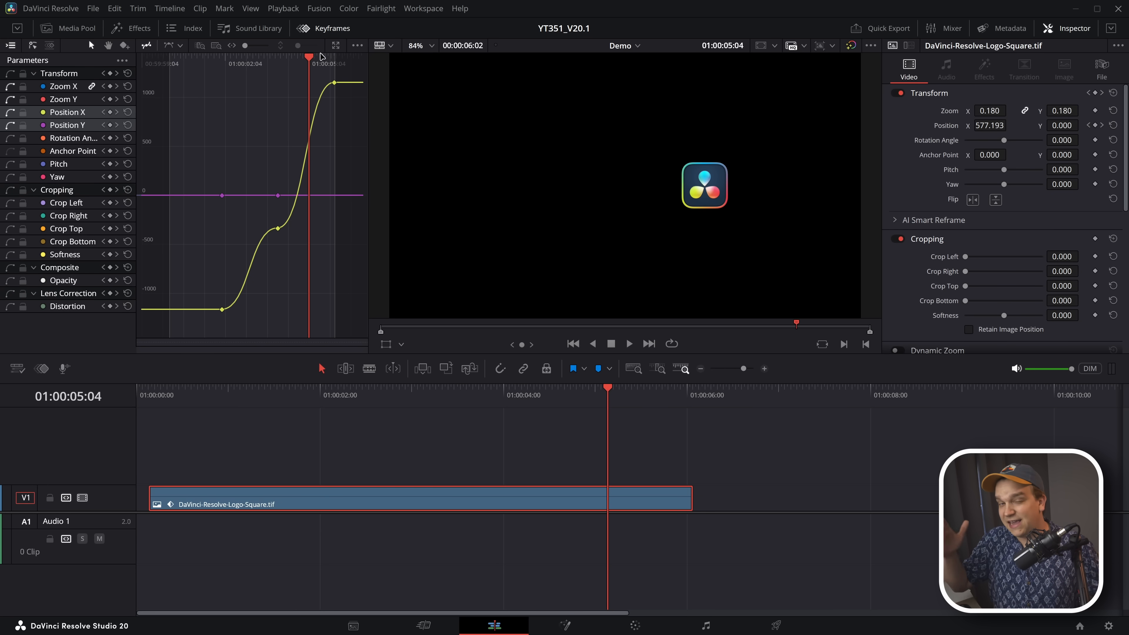
# Step: Switch to the Fusion page on the dance clip's MediaIn-to-MediaOut graph
pyautogui.click(77, 28)
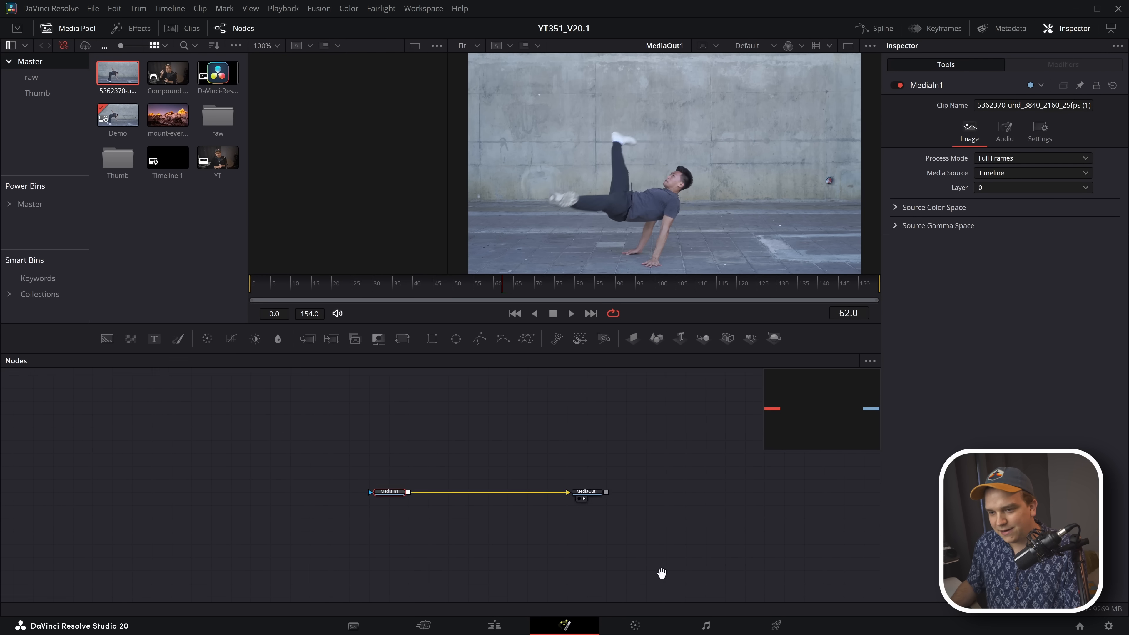
# Step: Add a Magic Mask node via Shift+Space search 'mag' between MediaIn and MediaOut
pyautogui.moveTo(388, 492); pyautogui.dragTo(298, 466)
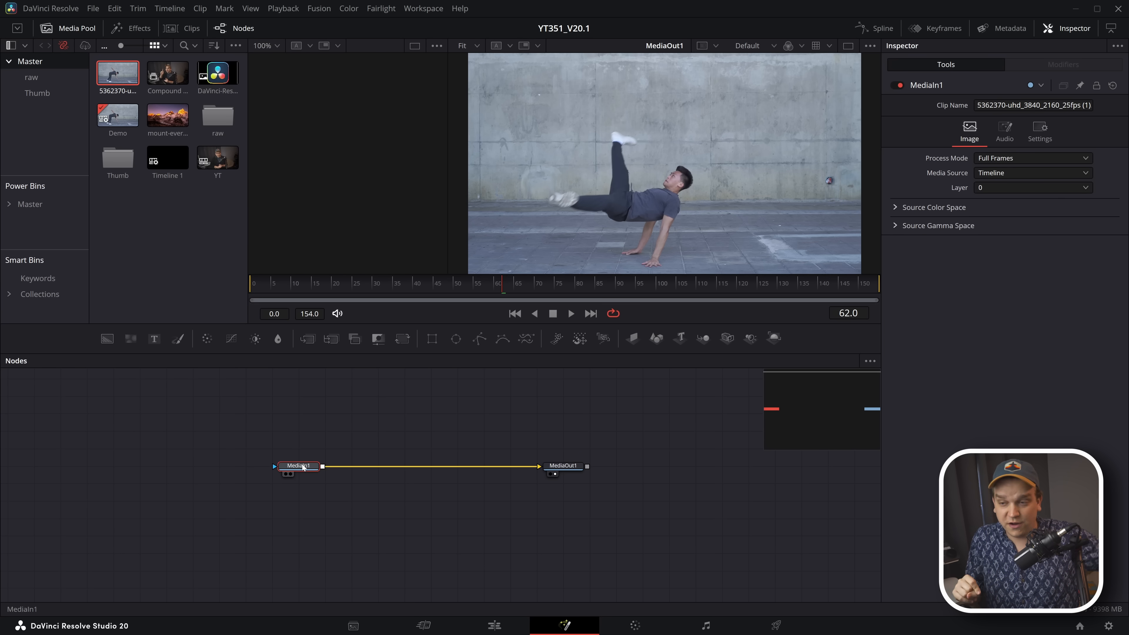
pyautogui.write('mag')
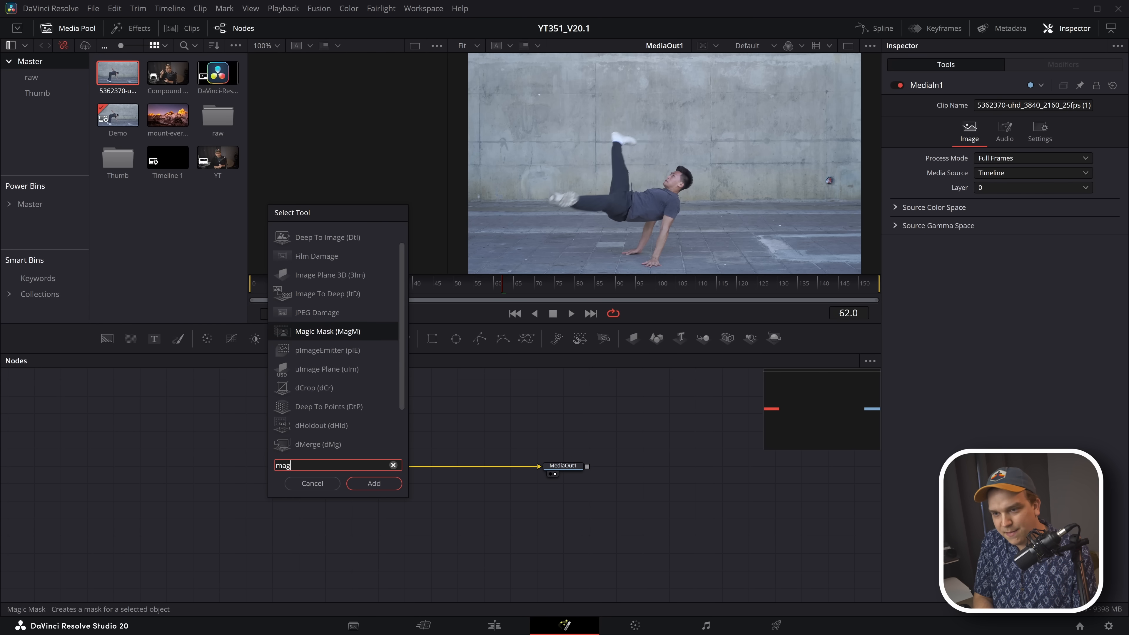
pyautogui.click(374, 483)
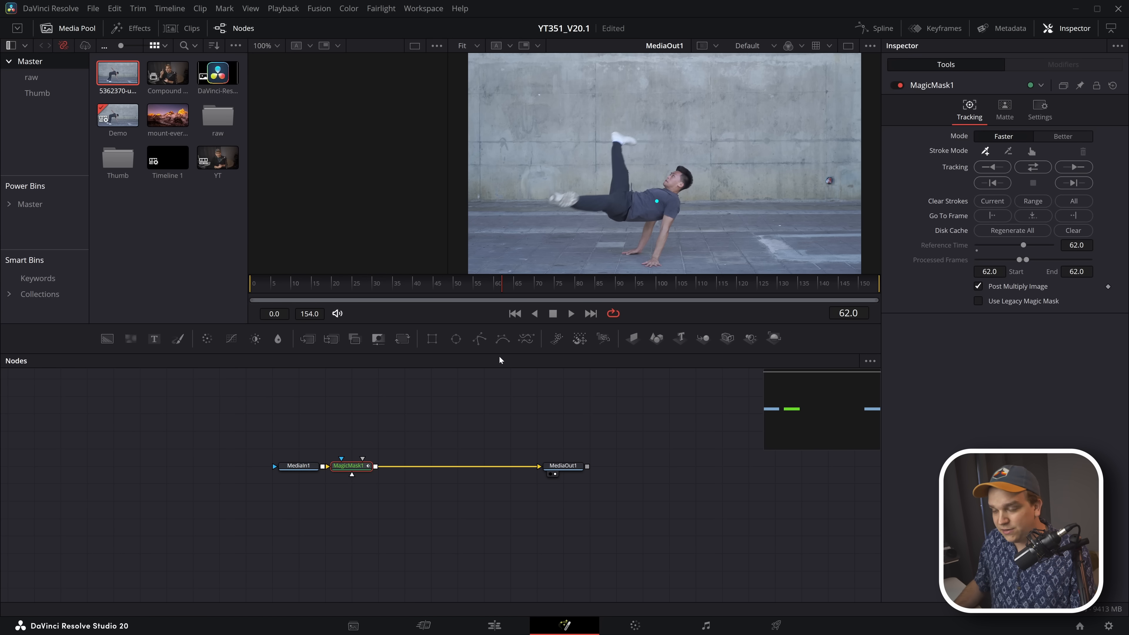
pyautogui.moveTo(639, 216)
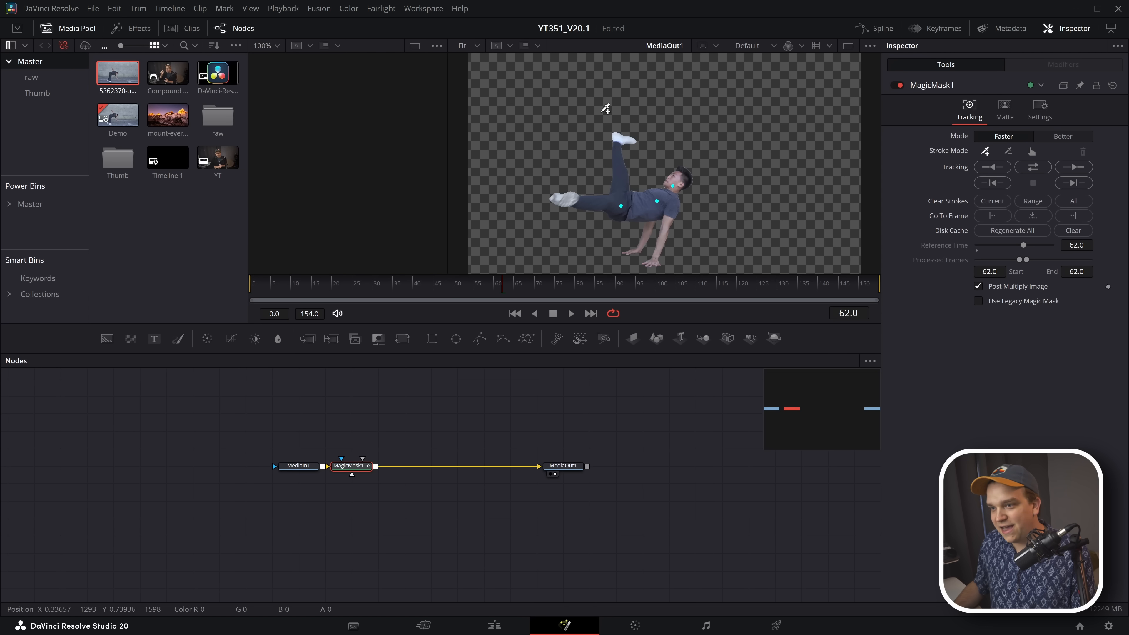
pyautogui.moveTo(623, 247)
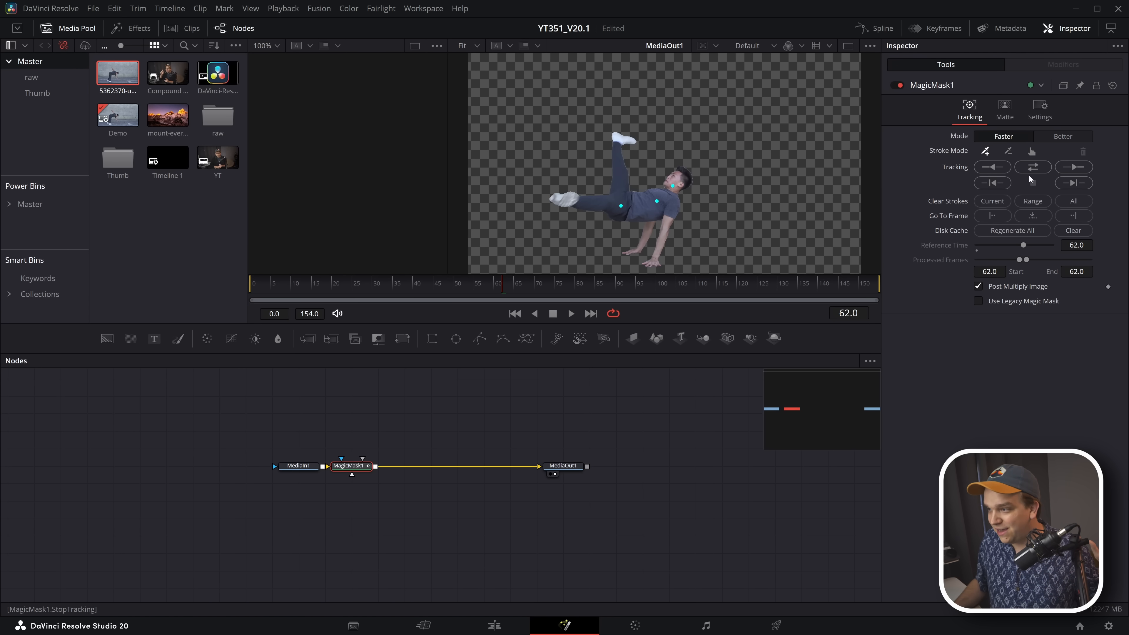
# Step: Track the dancer's Magic Mask forward then reverse across the clip, compositing over black via Merge
pyautogui.click(1032, 167)
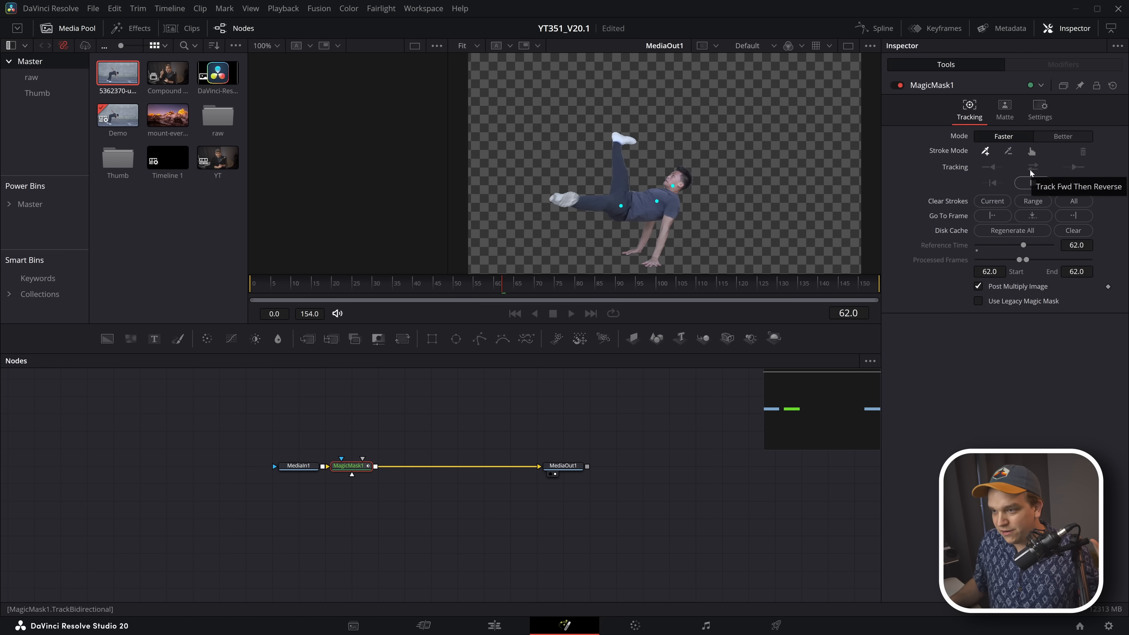
pyautogui.click(1033, 167)
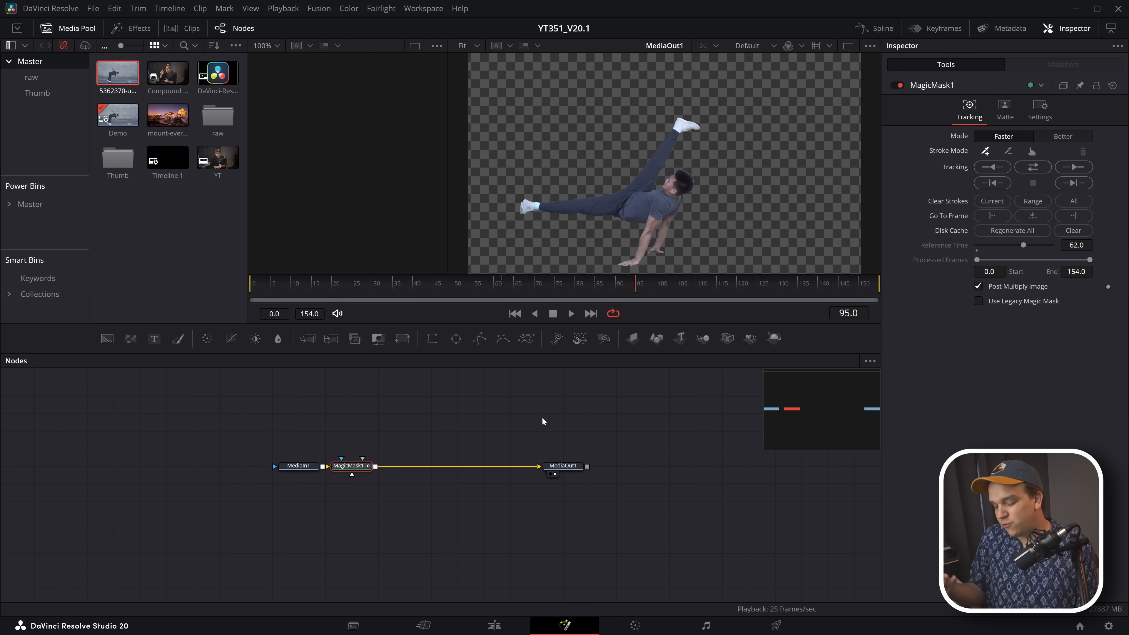
pyautogui.click(571, 313)
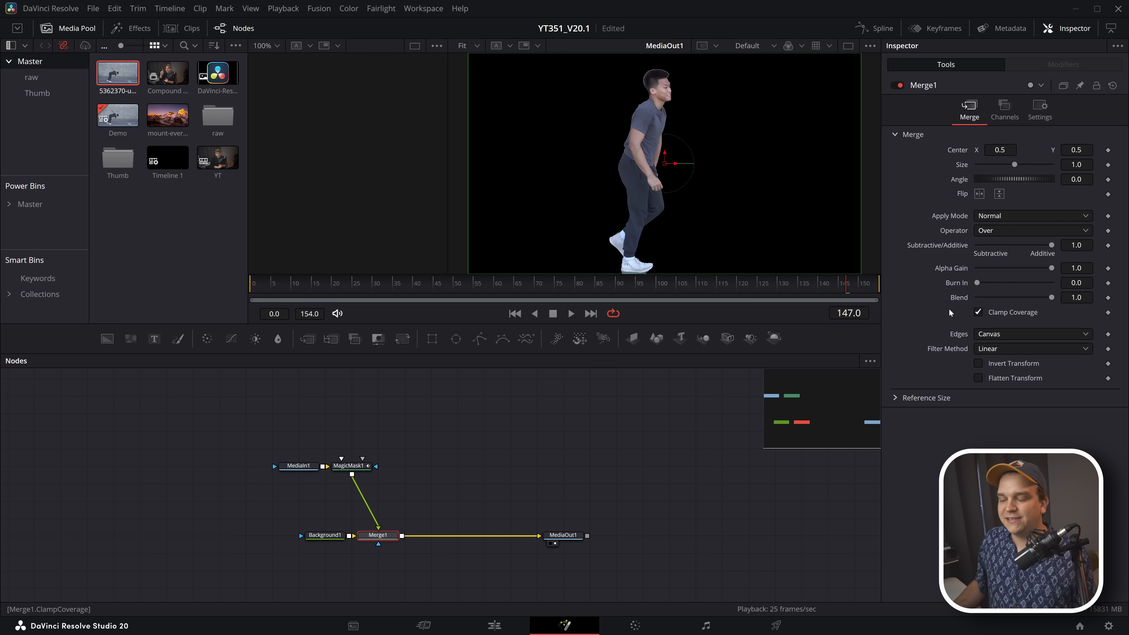
# Step: Adjust a Merge1 slider and bring up the Blend parameter's context options
pyautogui.moveTo(1050, 296); pyautogui.dragTo(1007, 297)
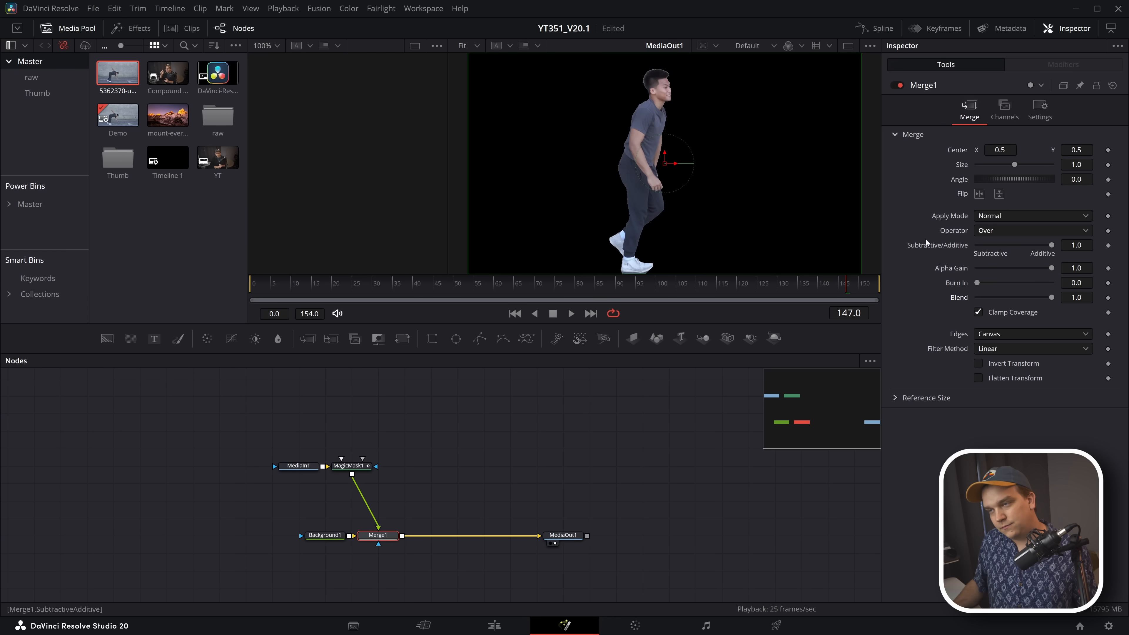
pyautogui.rightClick(925, 85)
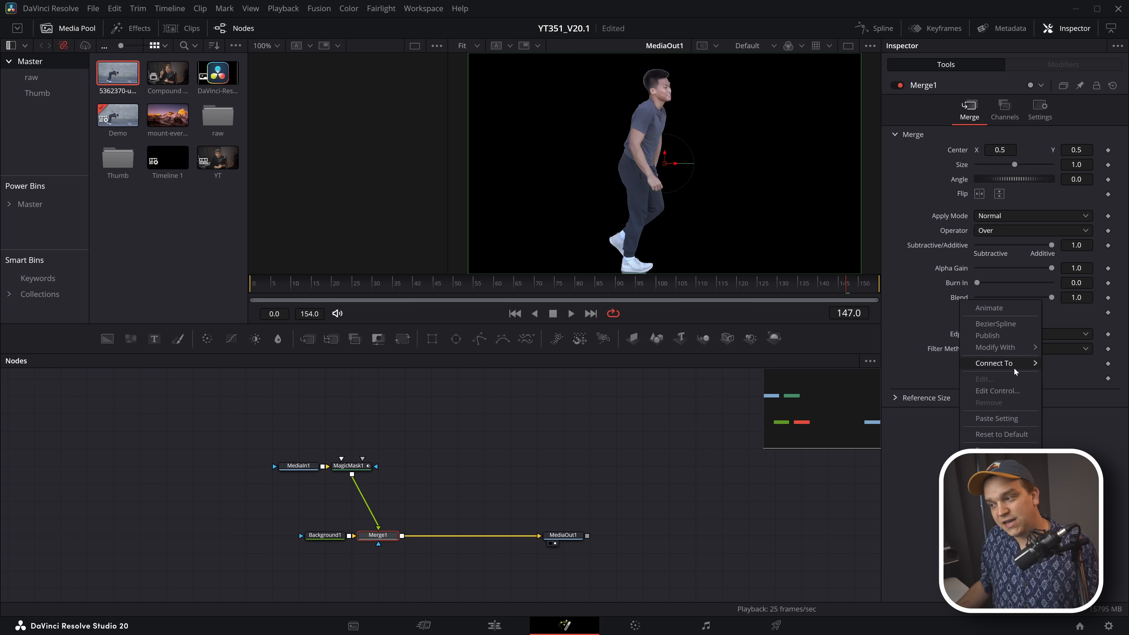
# Step: Make Blend a CheckboxControl via Edit Control, then toggle the dancer off and back on
pyautogui.click(998, 390)
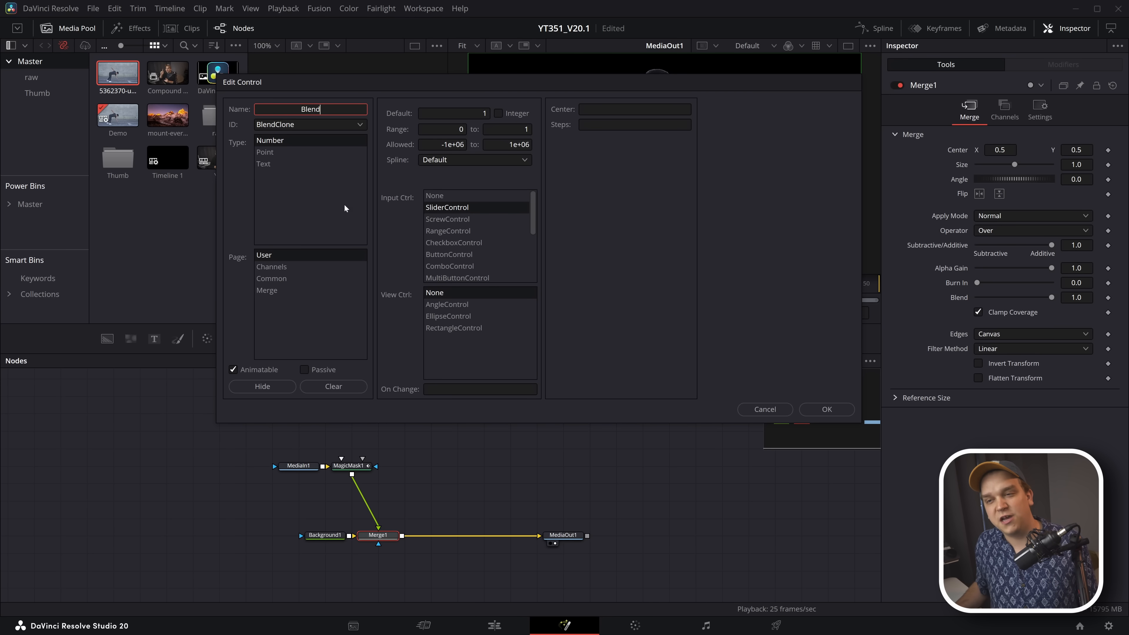
pyautogui.moveTo(359, 243)
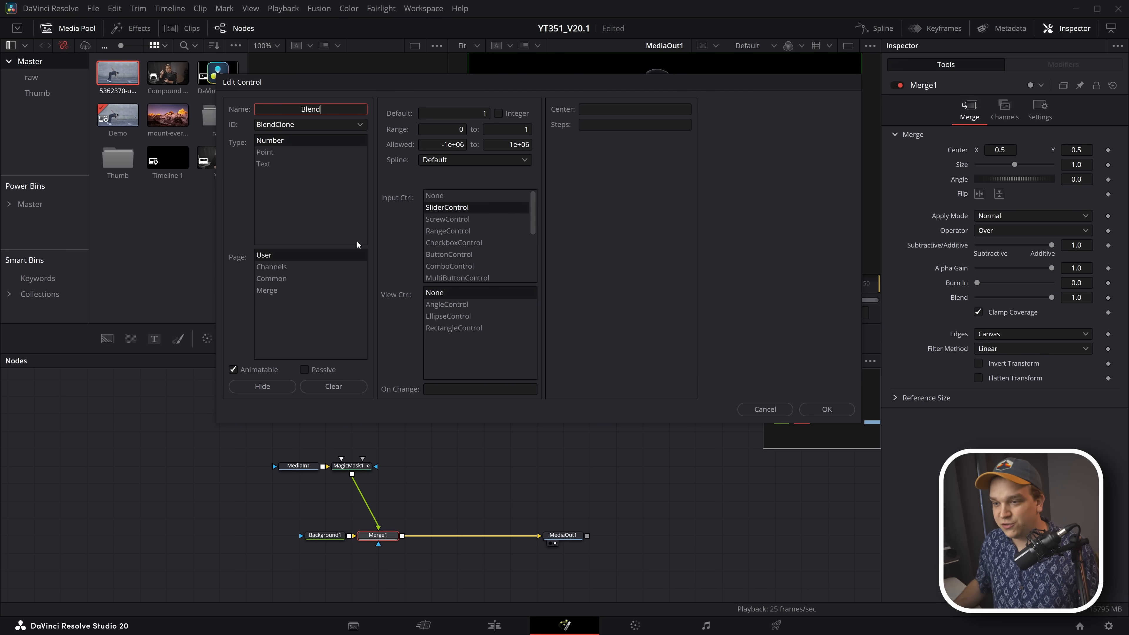
pyautogui.click(454, 242)
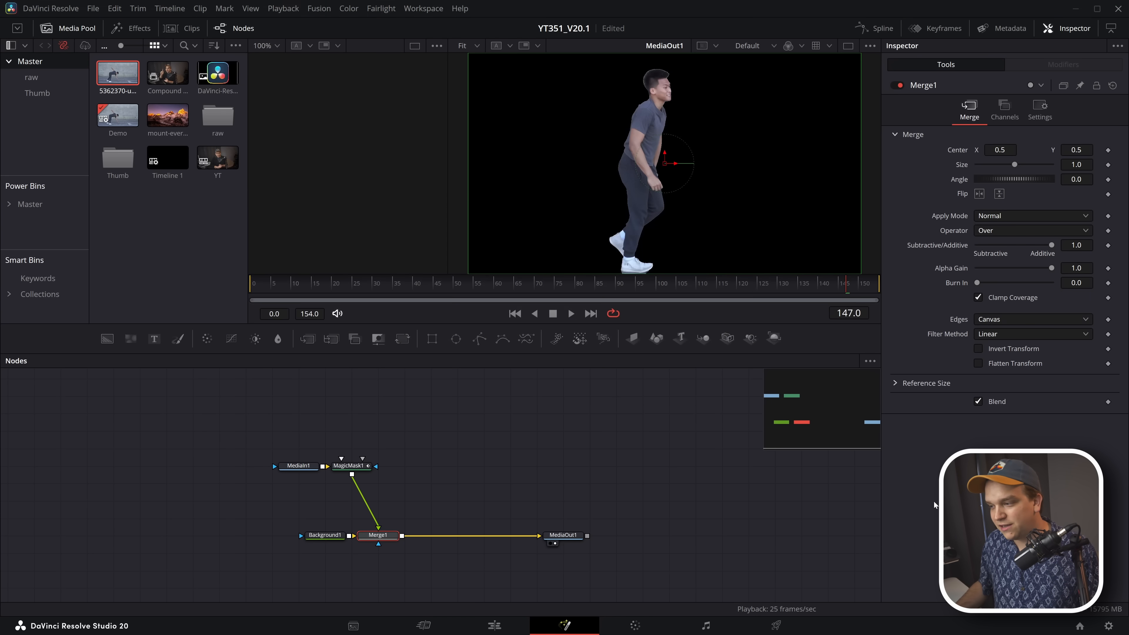
pyautogui.click(978, 401)
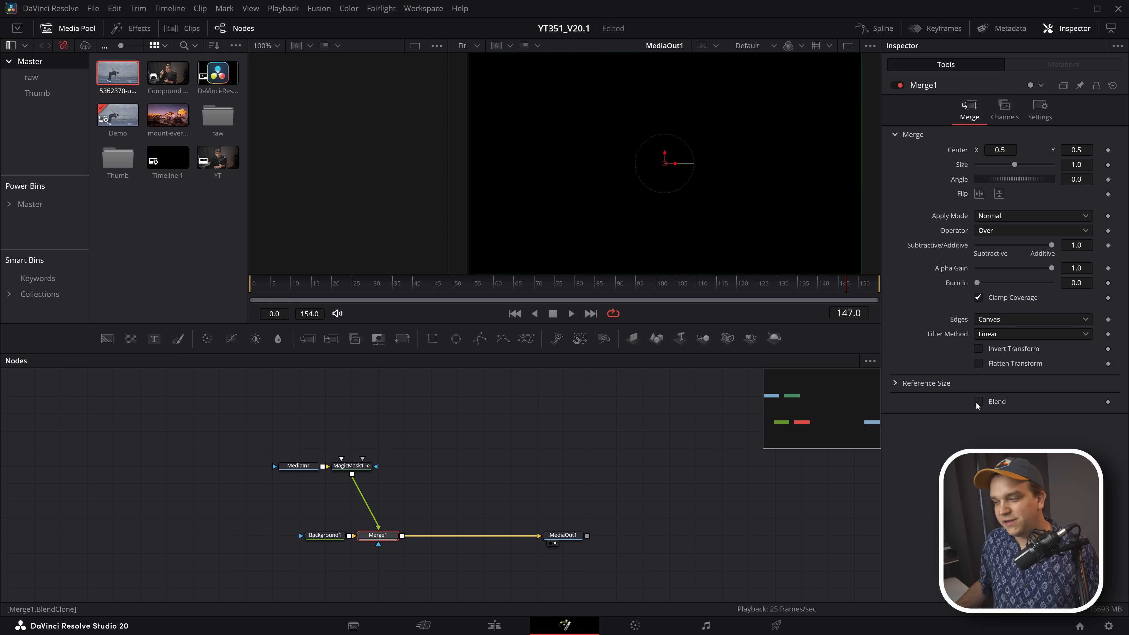
pyautogui.click(978, 402)
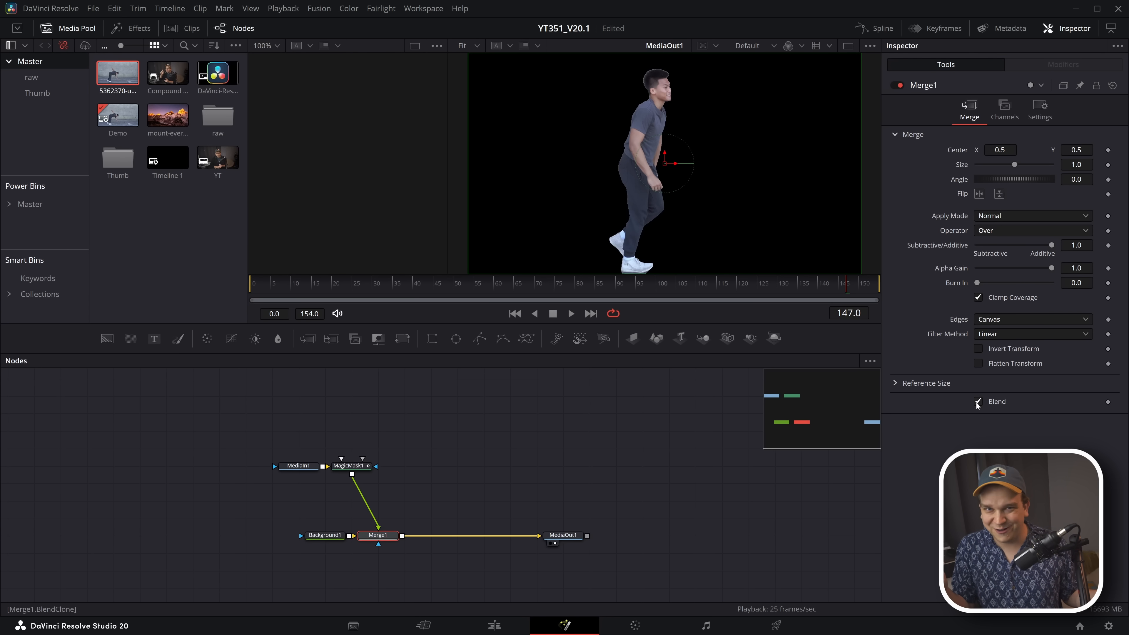
# Step: Return to the Edit page with the empty Demo timeline
pyautogui.click(494, 626)
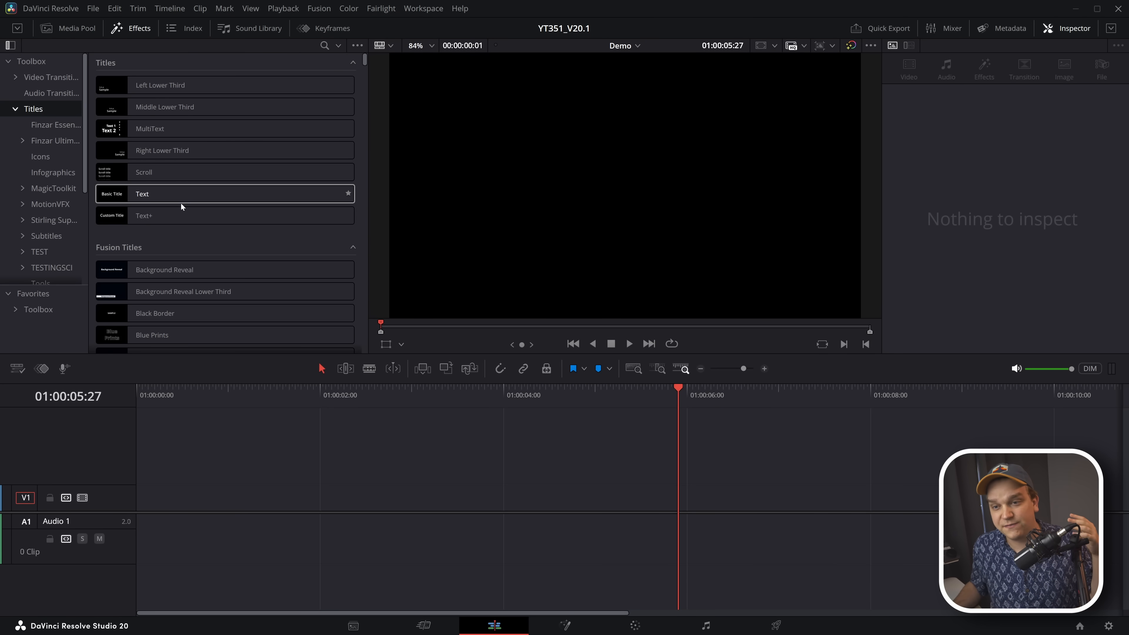
# Step: Place the MultiText title from the Titles library onto track V1
pyautogui.click(168, 215)
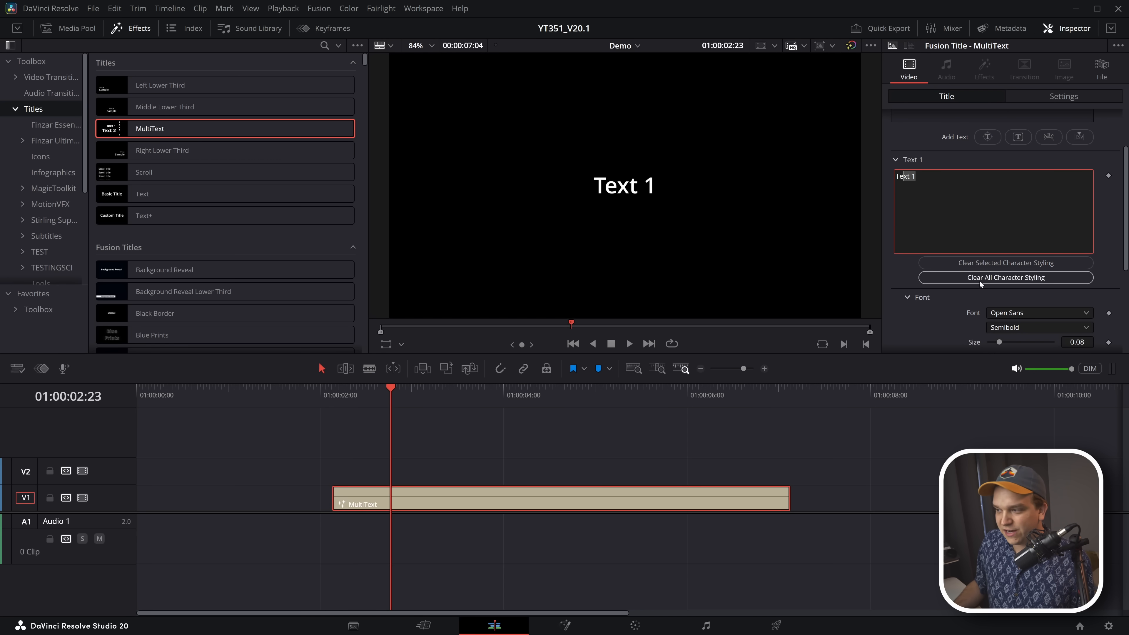
# Step: With Fusion Overlay on, enlarge the 'xt 1' characters to size 0.1121 and fill them pink in Shading
pyautogui.click(401, 345)
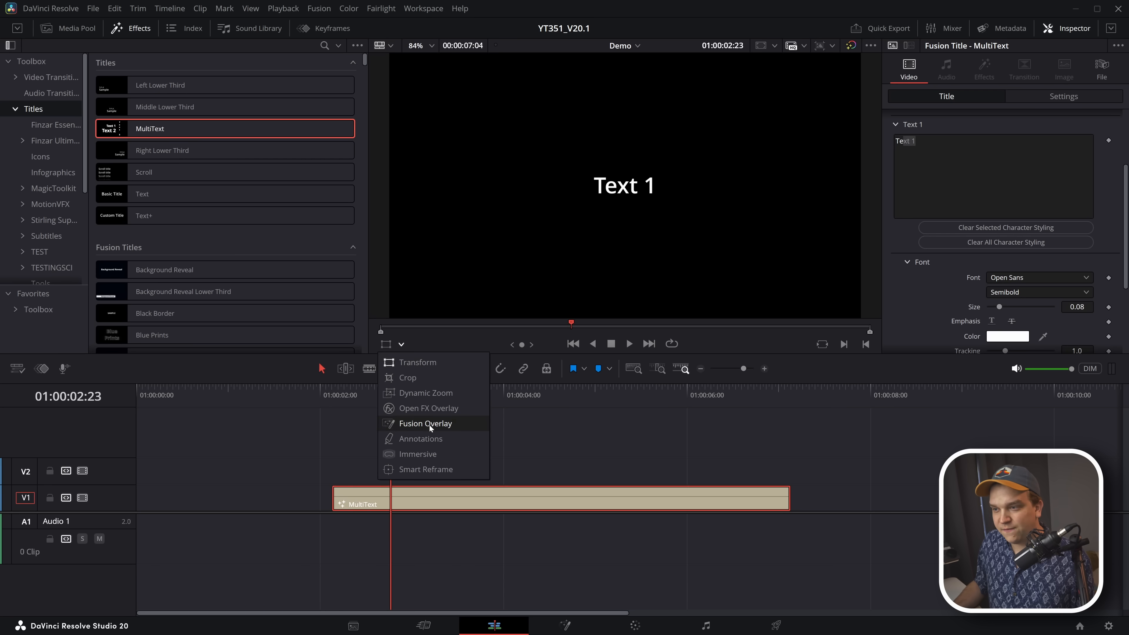
pyautogui.click(426, 423)
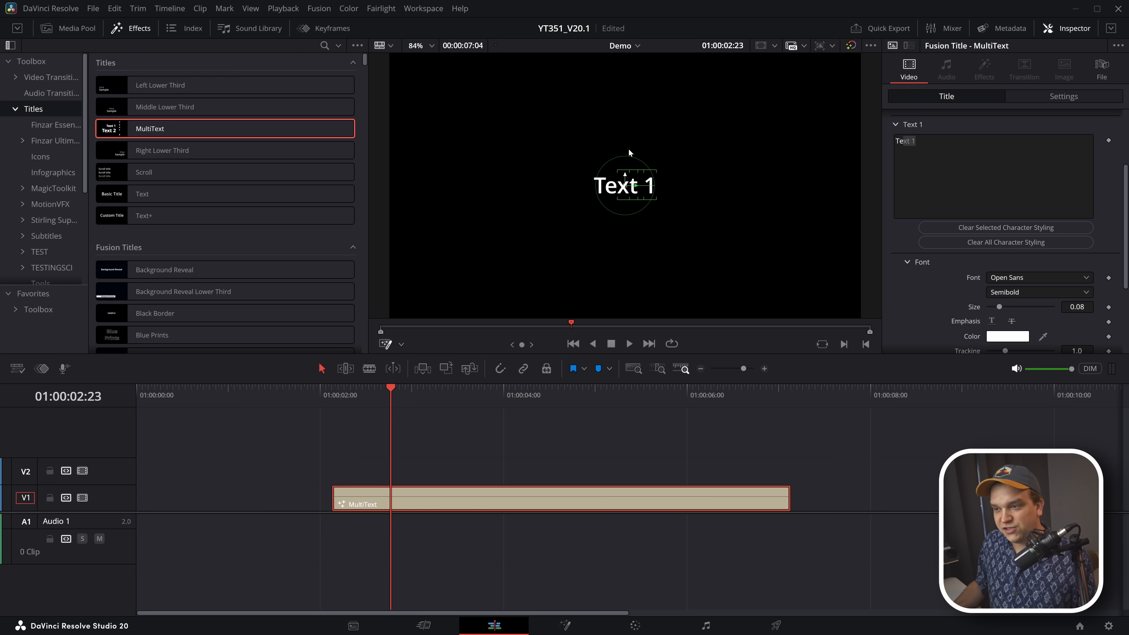
pyautogui.write('0.1121')
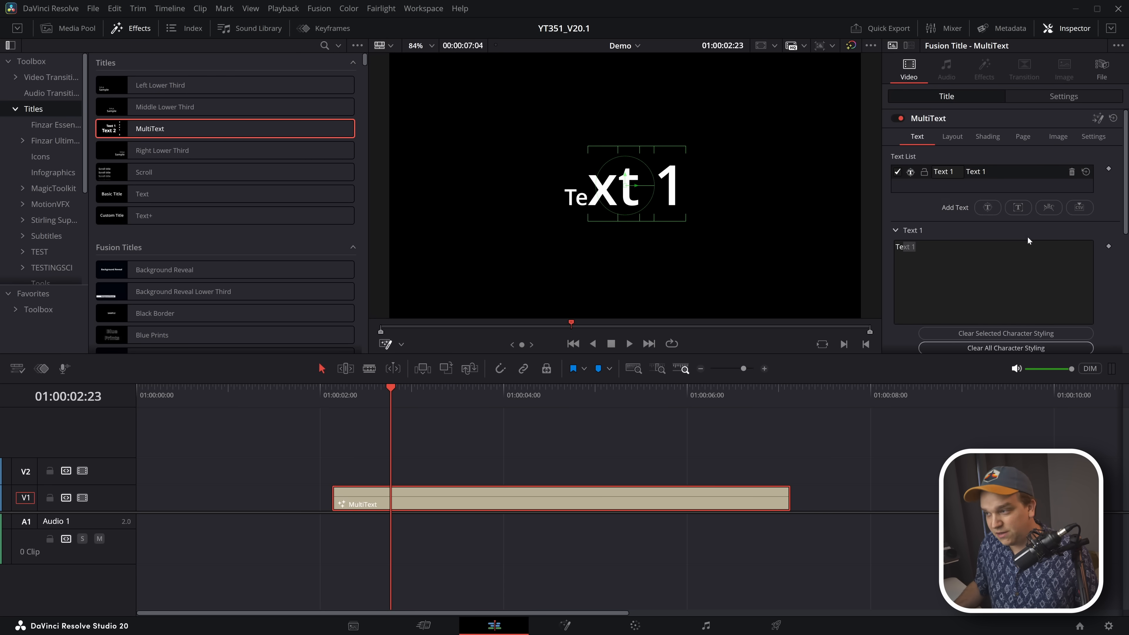
pyautogui.click(988, 136)
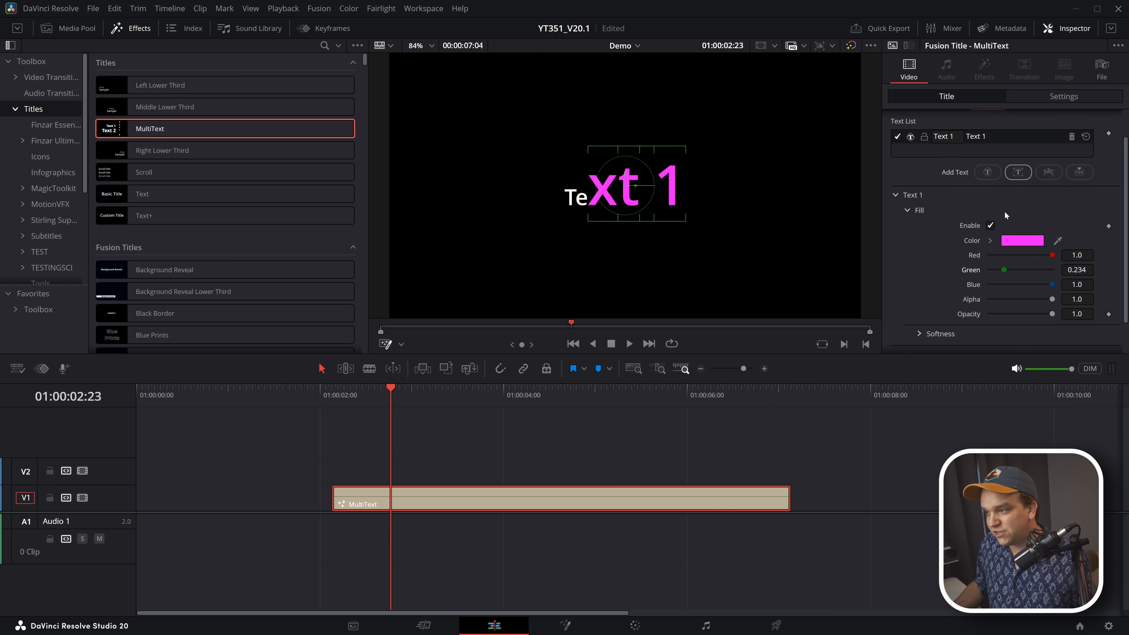
pyautogui.scroll(-3)
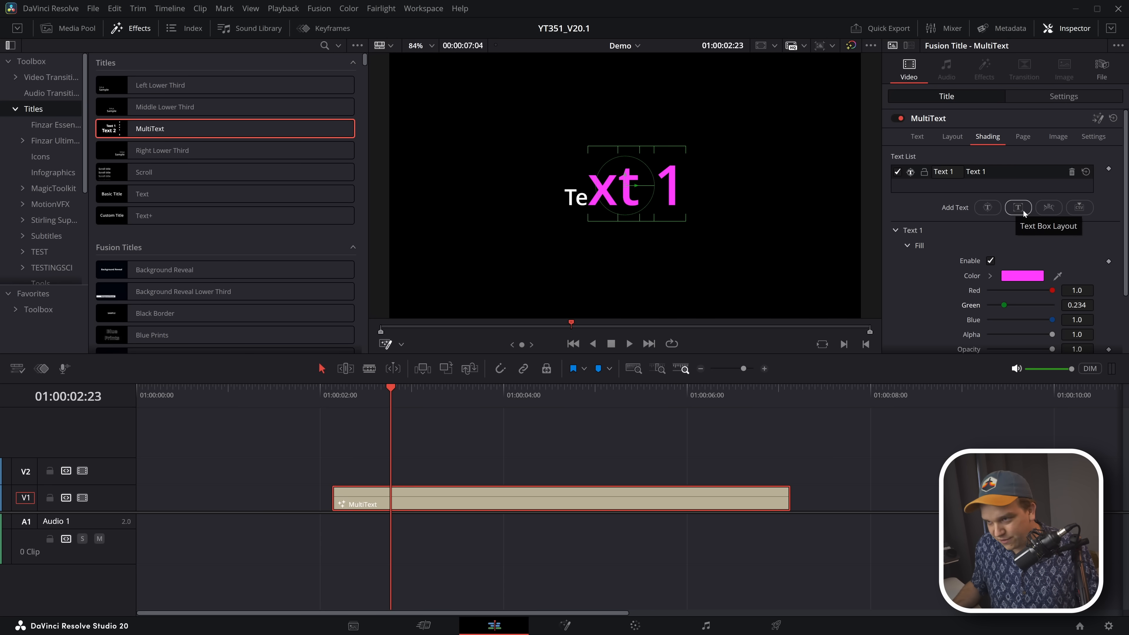
pyautogui.moveTo(899, 256)
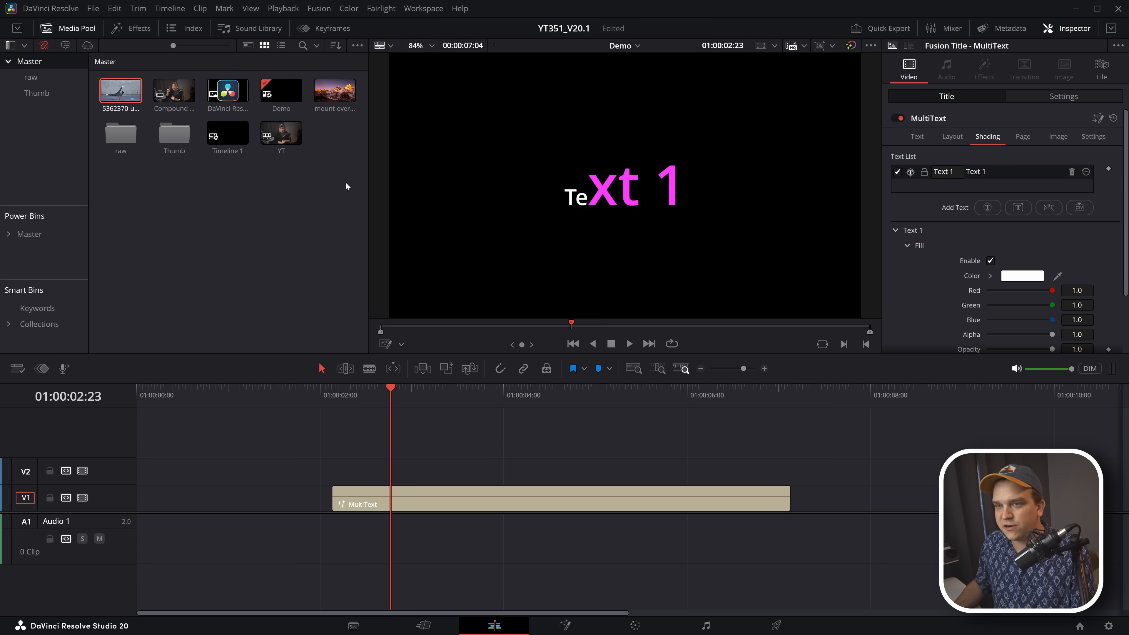
# Step: Add a horizontal viewer guide through View > Guides > Add Guide
pyautogui.click(251, 8)
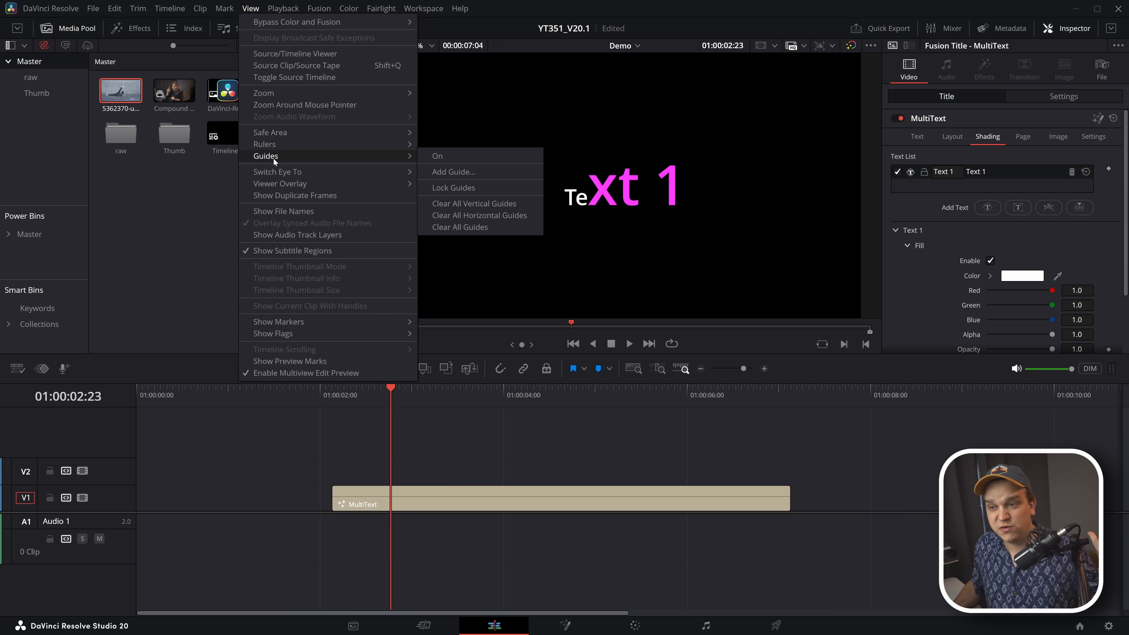
pyautogui.click(454, 172)
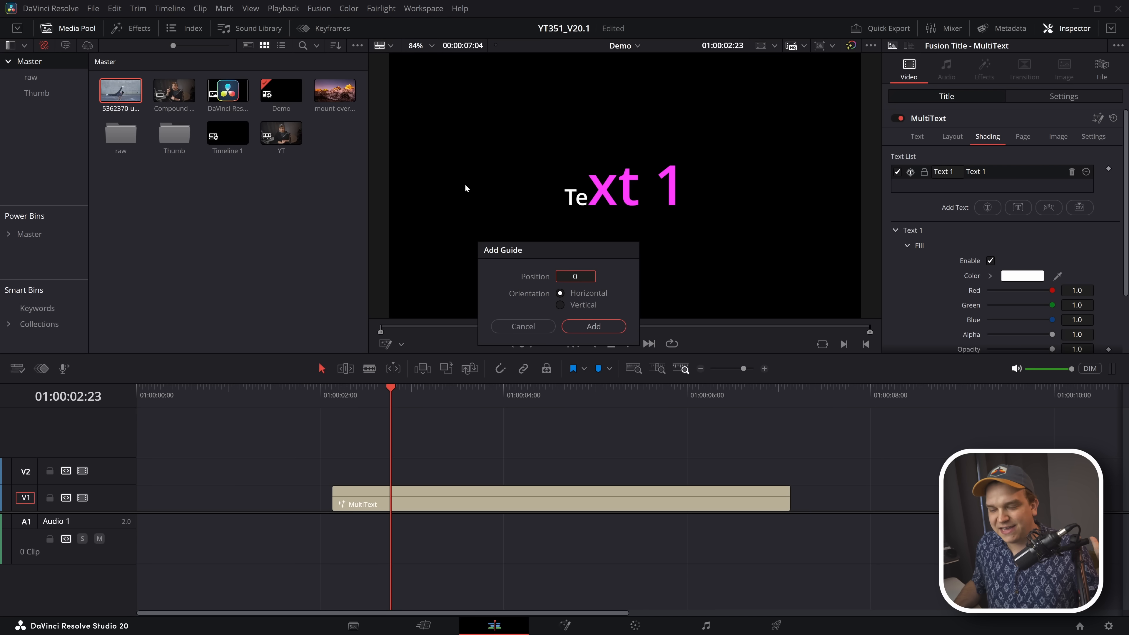
pyautogui.click(594, 326)
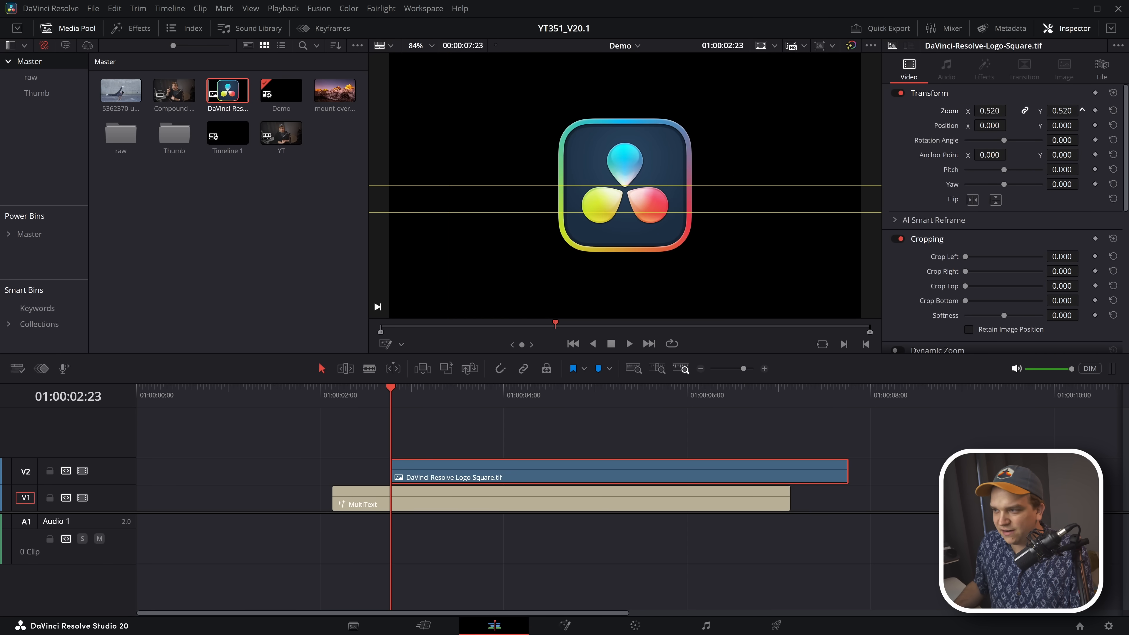
# Step: With Transform overlay controls, drag the logo until it snaps between the two horizontal guides
pyautogui.click(401, 345)
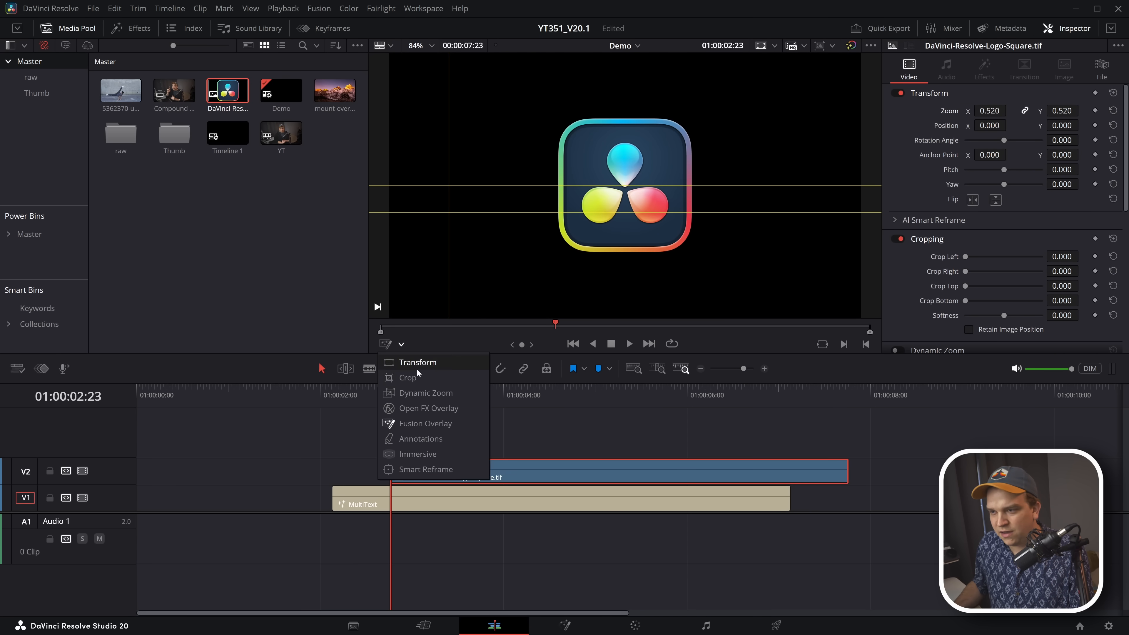
pyautogui.click(408, 377)
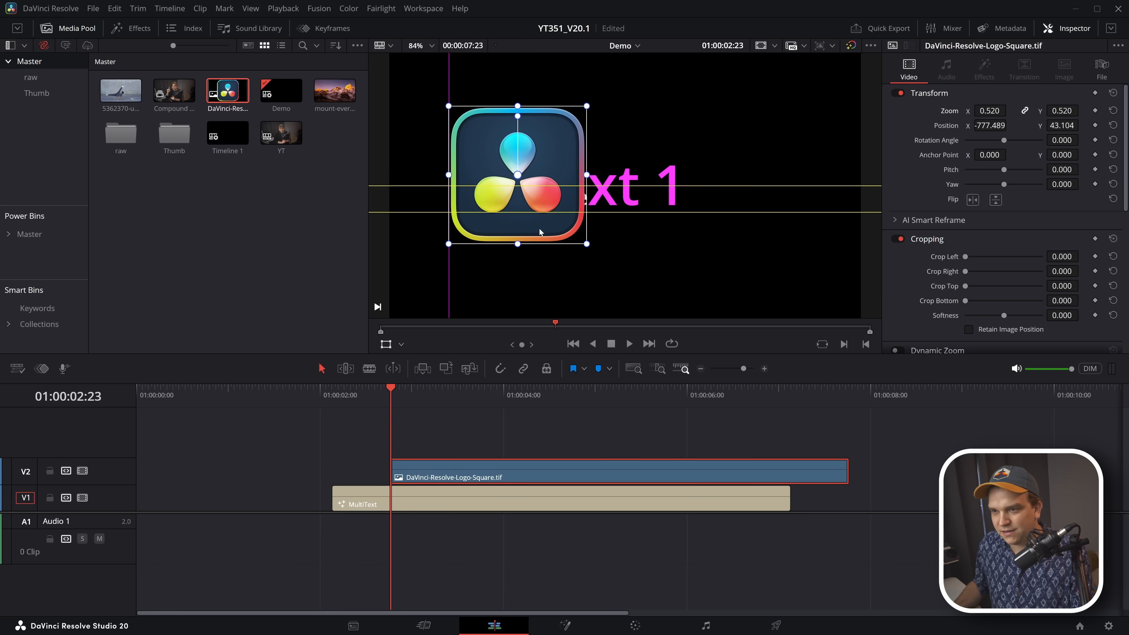
pyautogui.moveTo(517, 171); pyautogui.dragTo(524, 123)
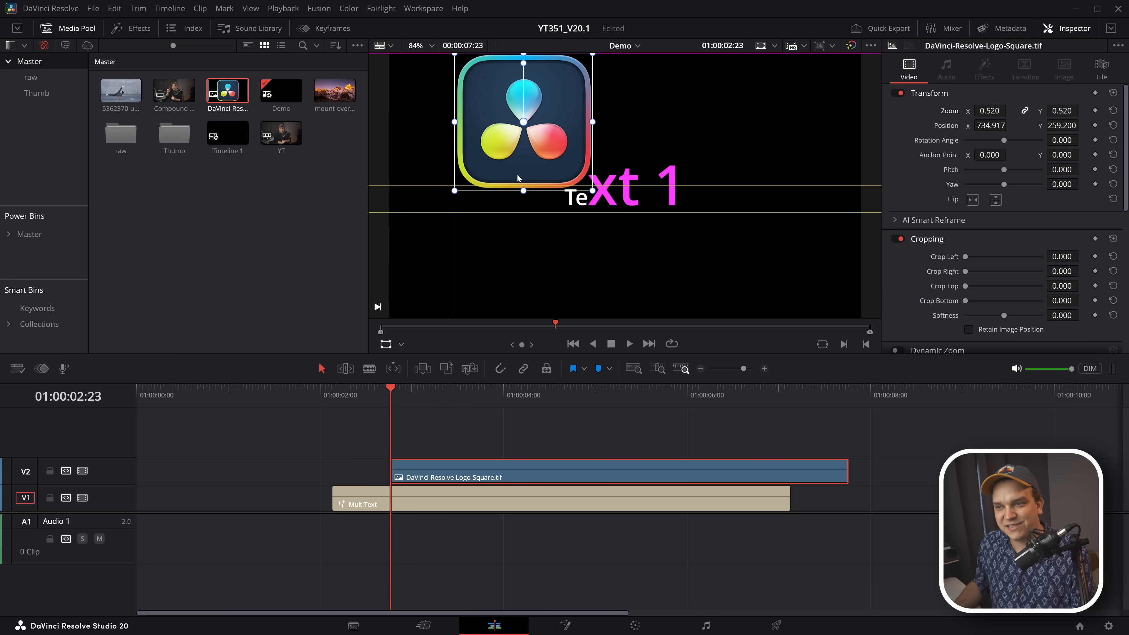
pyautogui.moveTo(523, 123); pyautogui.dragTo(523, 157)
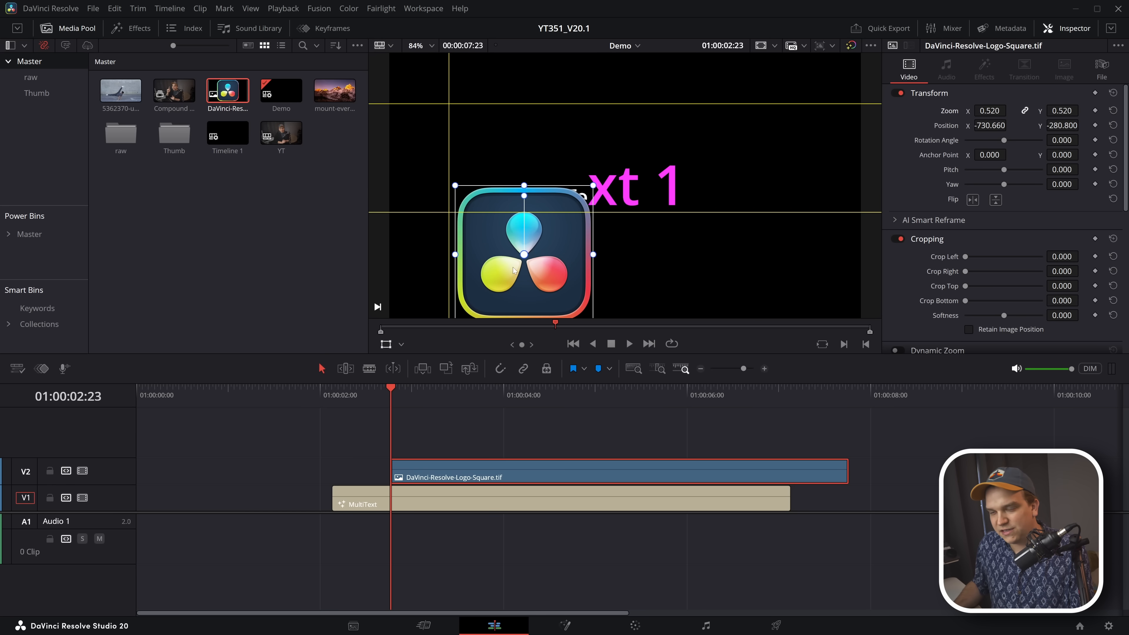
pyautogui.moveTo(523, 254); pyautogui.dragTo(515, 170)
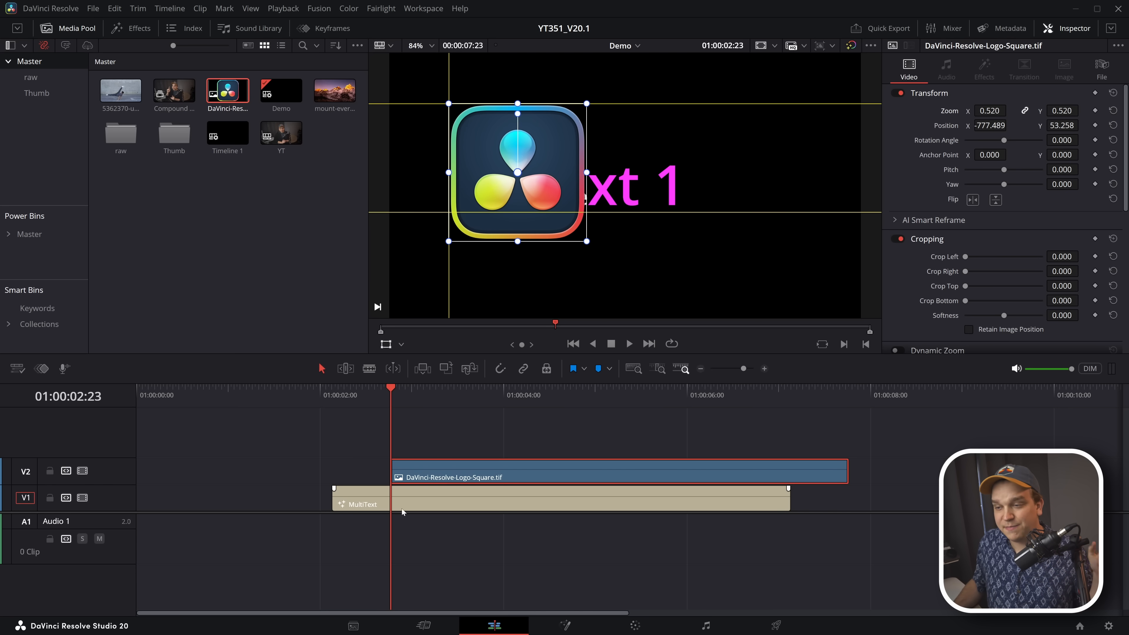
pyautogui.click(361, 504)
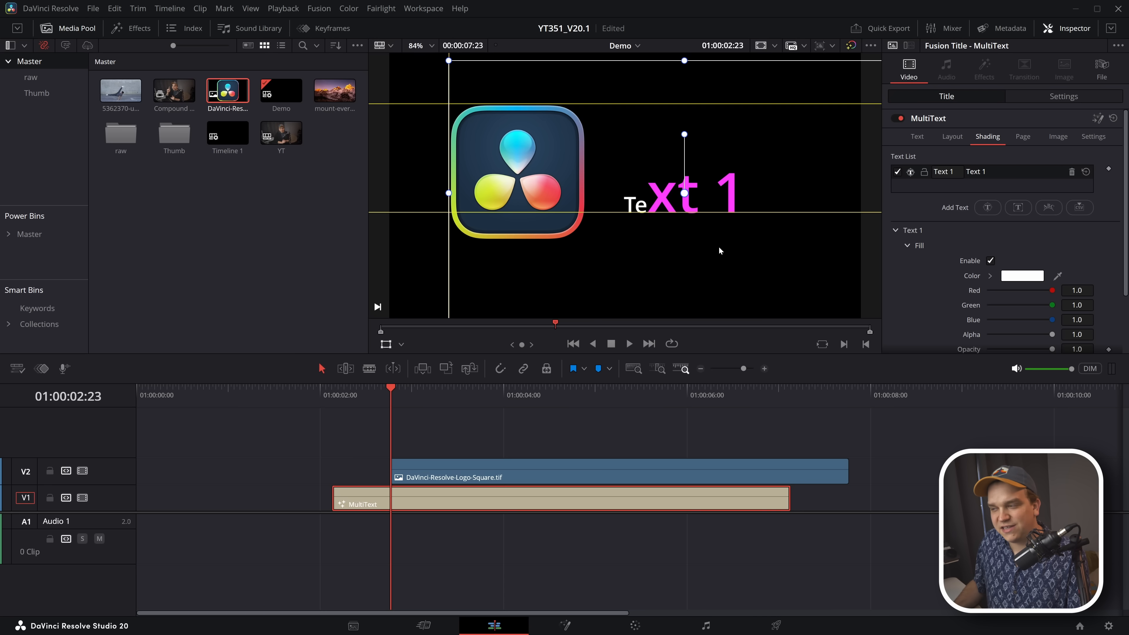
# Step: From the Layout settings, drag the title text until it snaps to the frame centre beside the logo
pyautogui.click(952, 137)
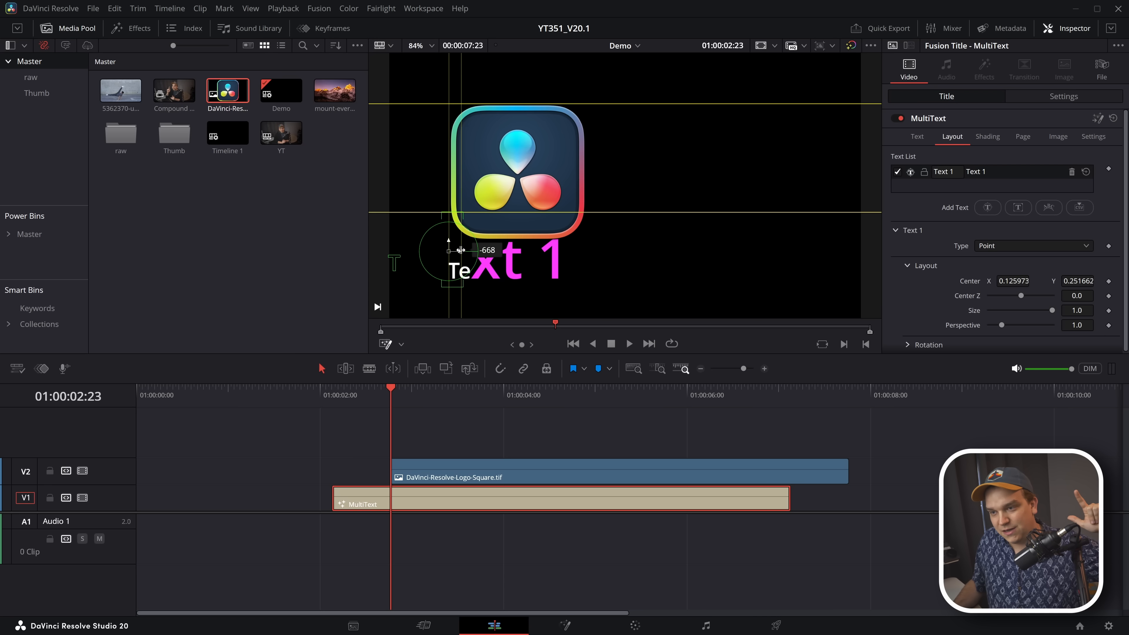
pyautogui.moveTo(459, 250); pyautogui.dragTo(434, 250)
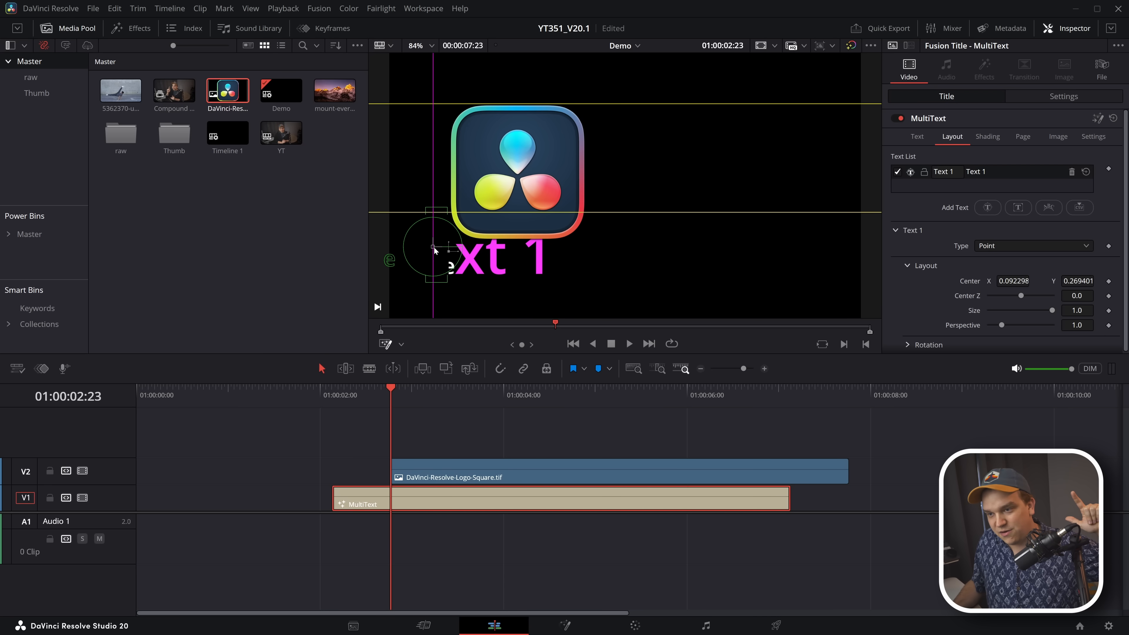
pyautogui.moveTo(434, 248); pyautogui.dragTo(623, 186)
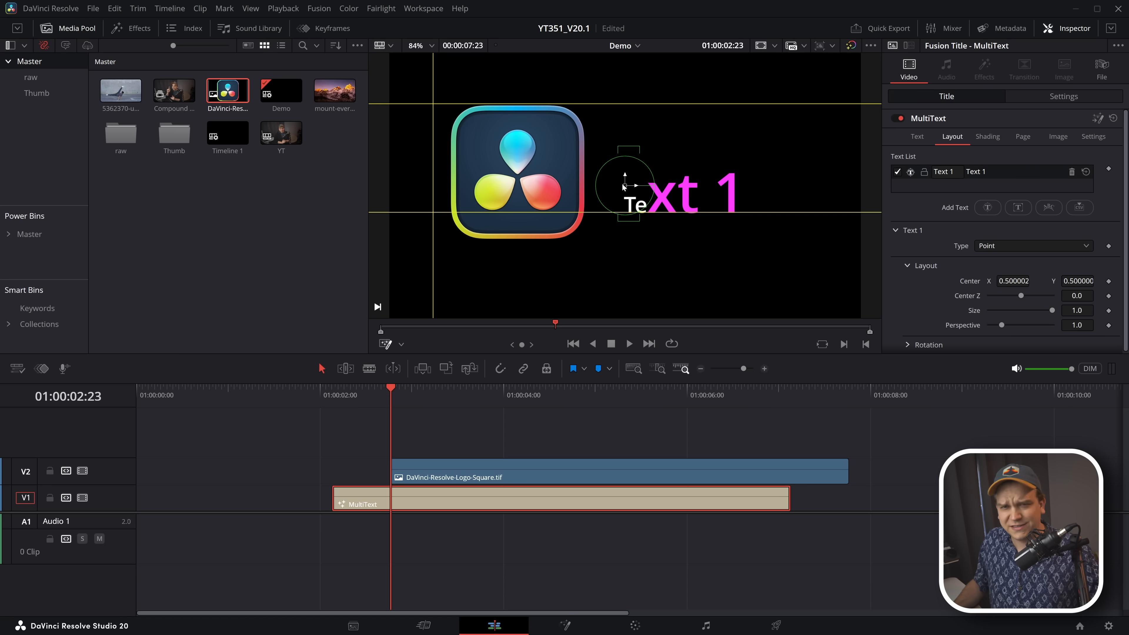
pyautogui.click(251, 8)
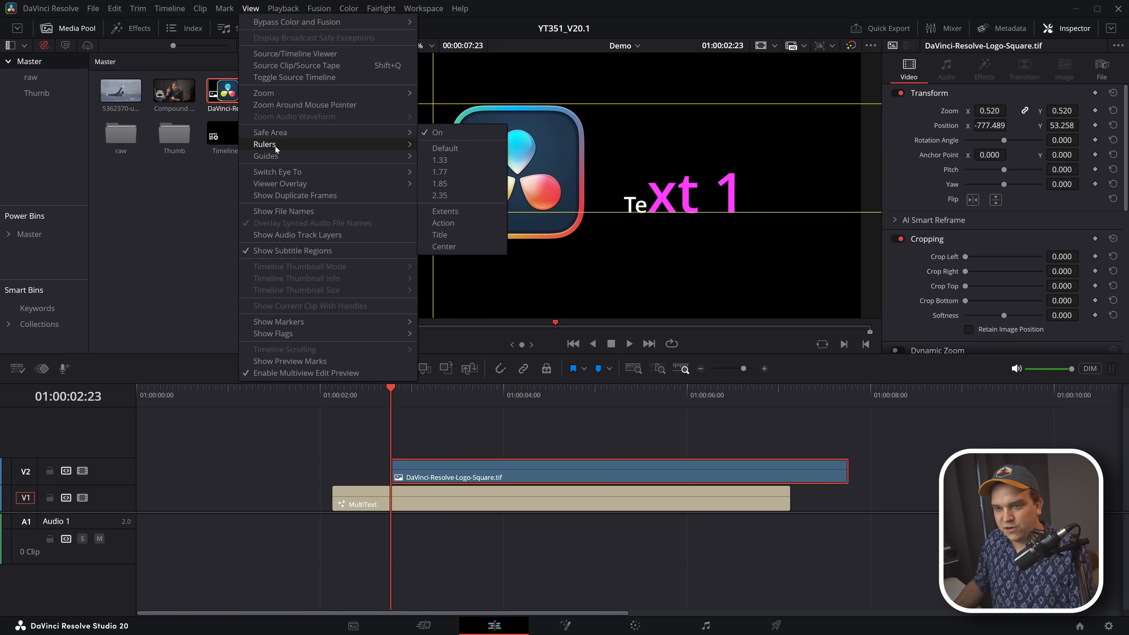
# Step: Turn off the viewer guides and select the logo clip on the timeline
pyautogui.click(437, 133)
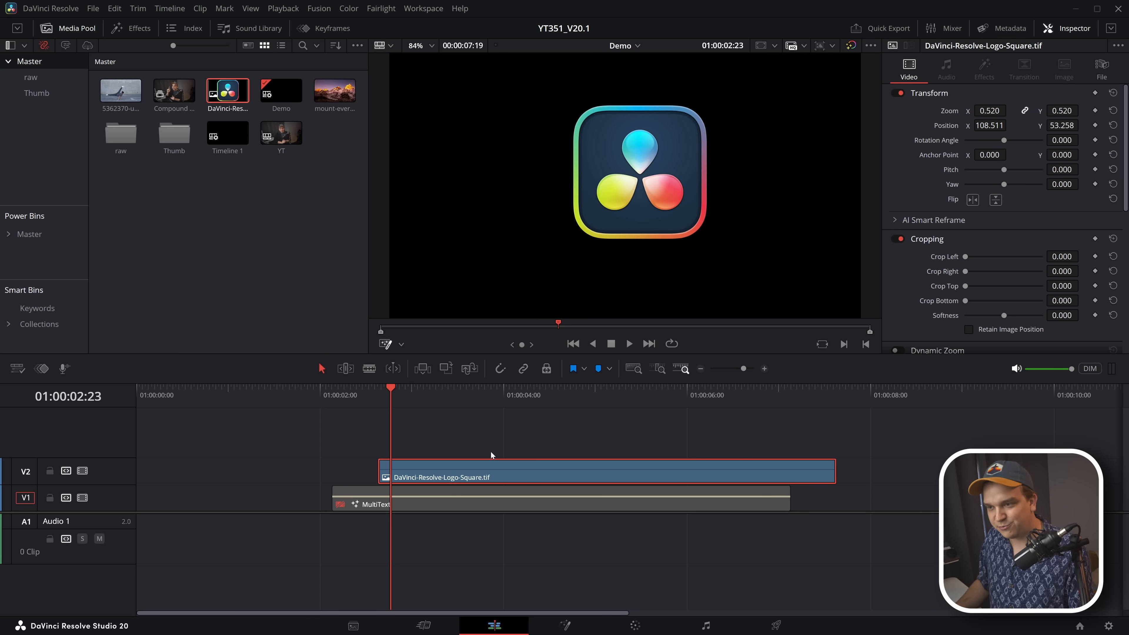
pyautogui.click(131, 28)
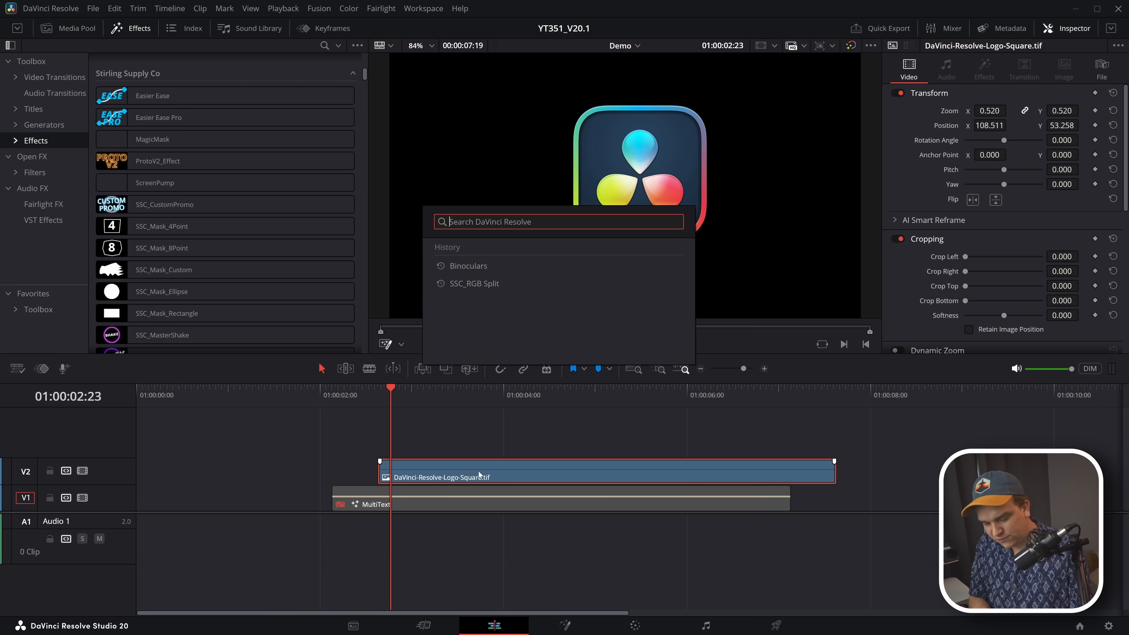
# Step: Search 'screenp' to apply SSC_ScreenPump to the logo, then search 'pr' for the ProtoV3 generator
pyautogui.write('screenp')
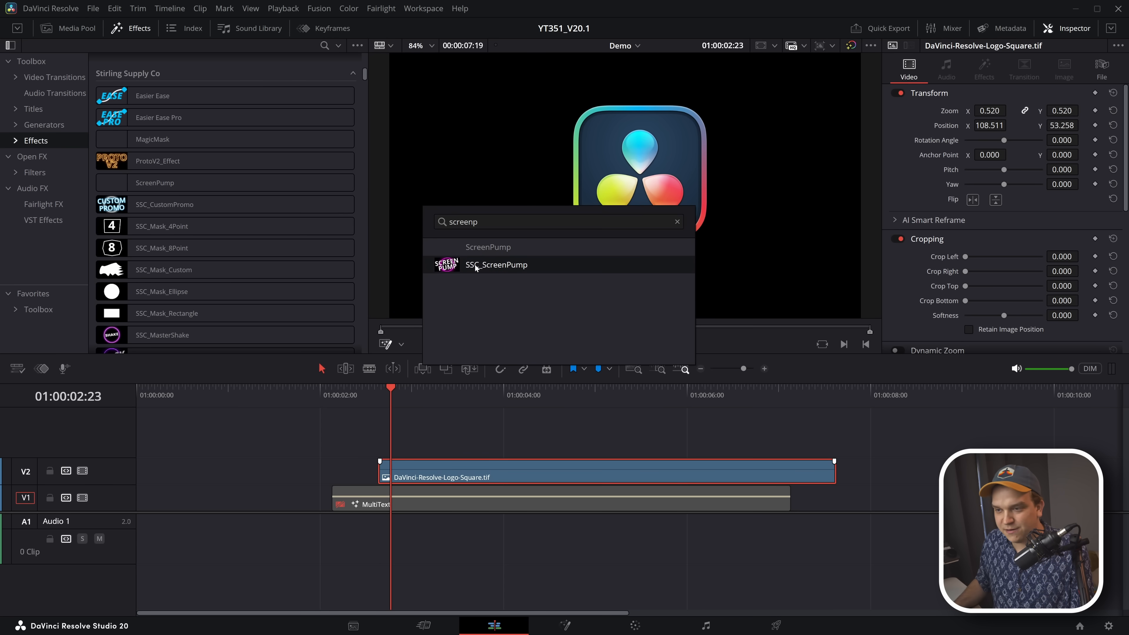
pyautogui.doubleClick(496, 264)
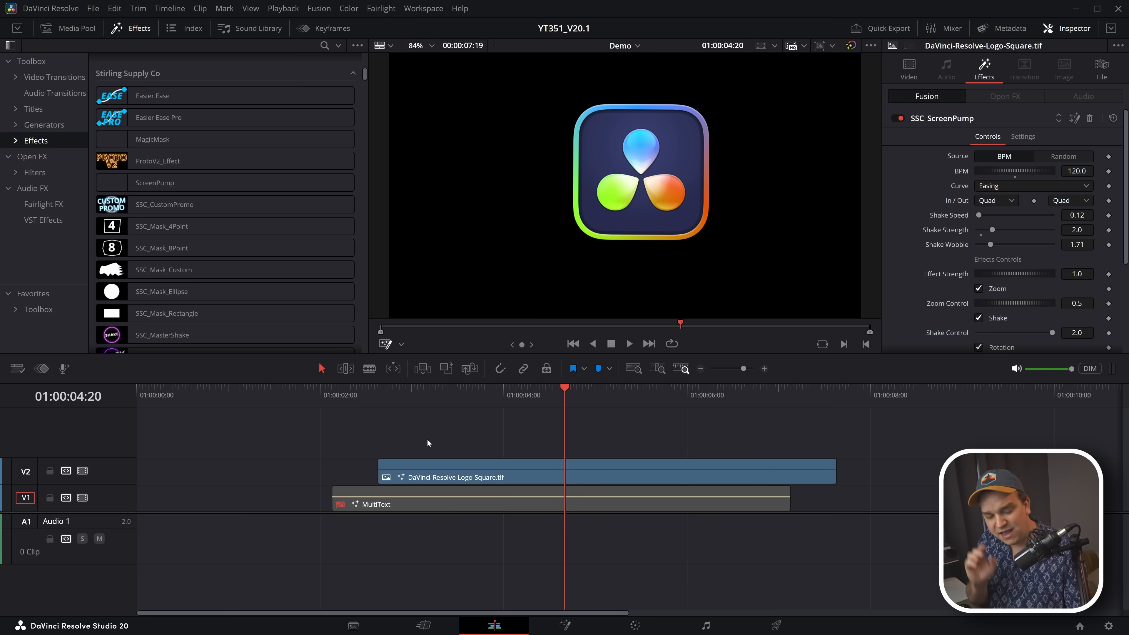
pyautogui.write('prot')
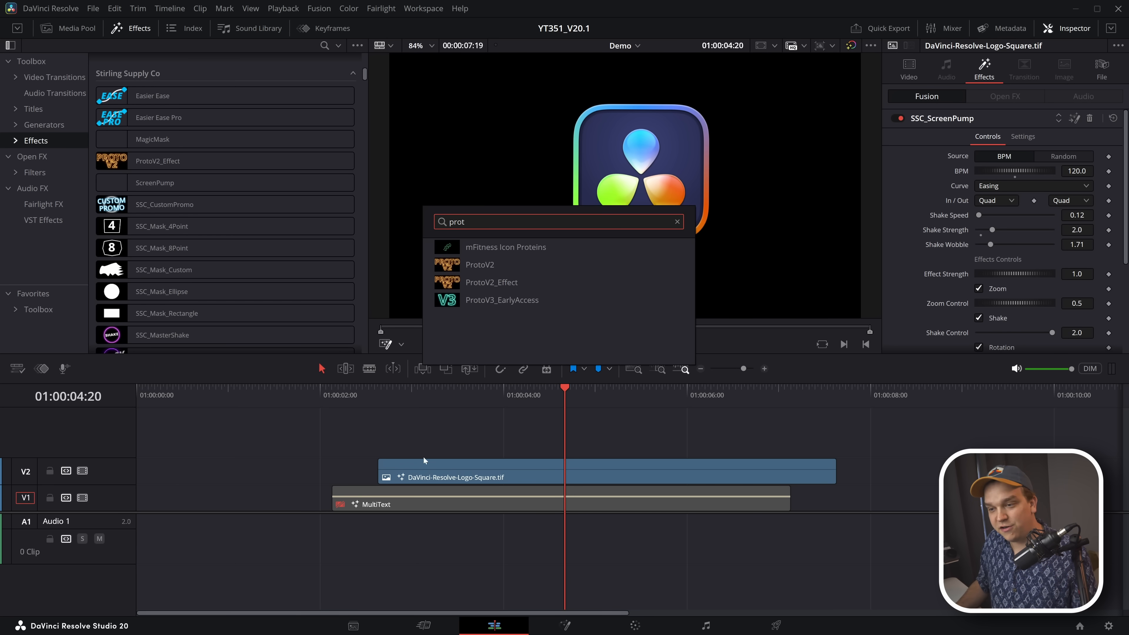
pyautogui.moveTo(488, 302)
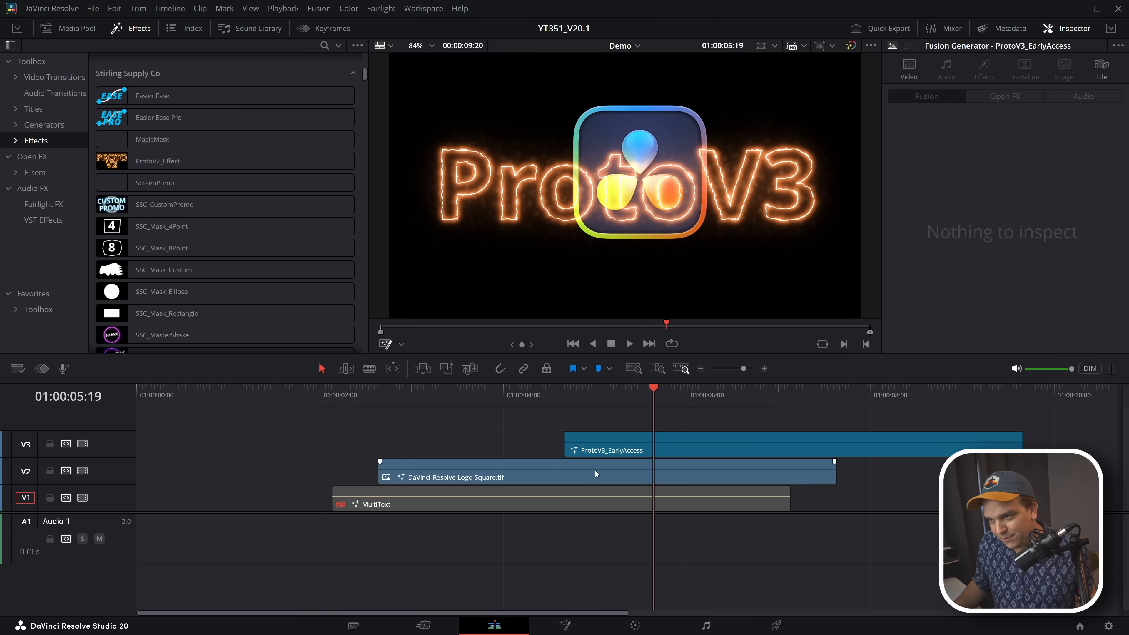
# Step: Scroll down the Effects library toward the ProtoV3_EarlyAccess generator
pyautogui.scroll(-3)
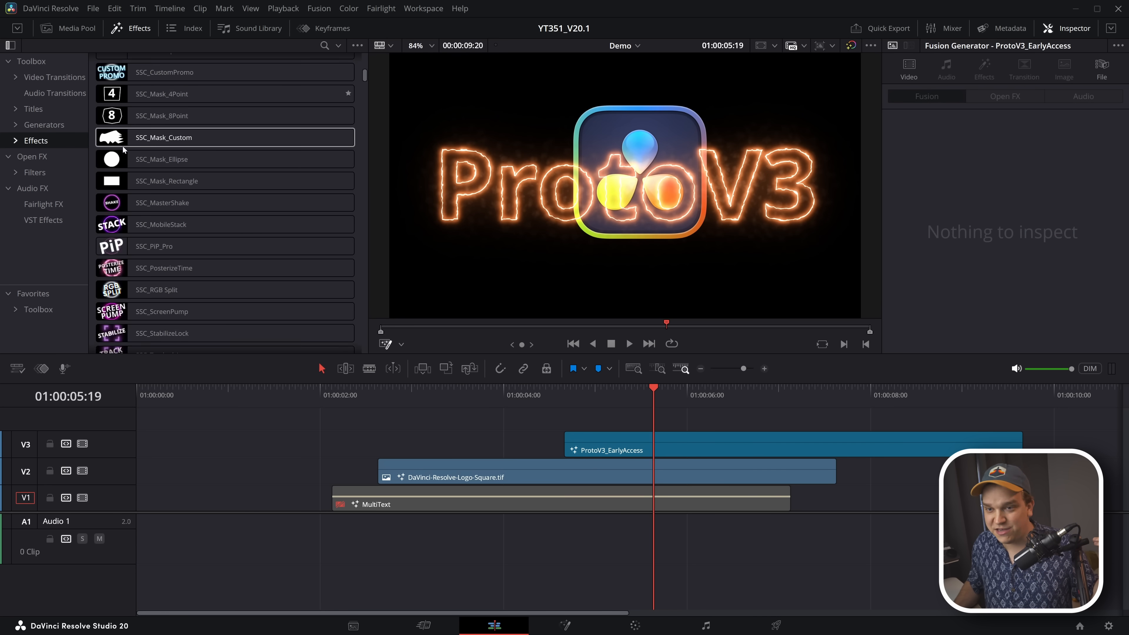
pyautogui.scroll(-3)
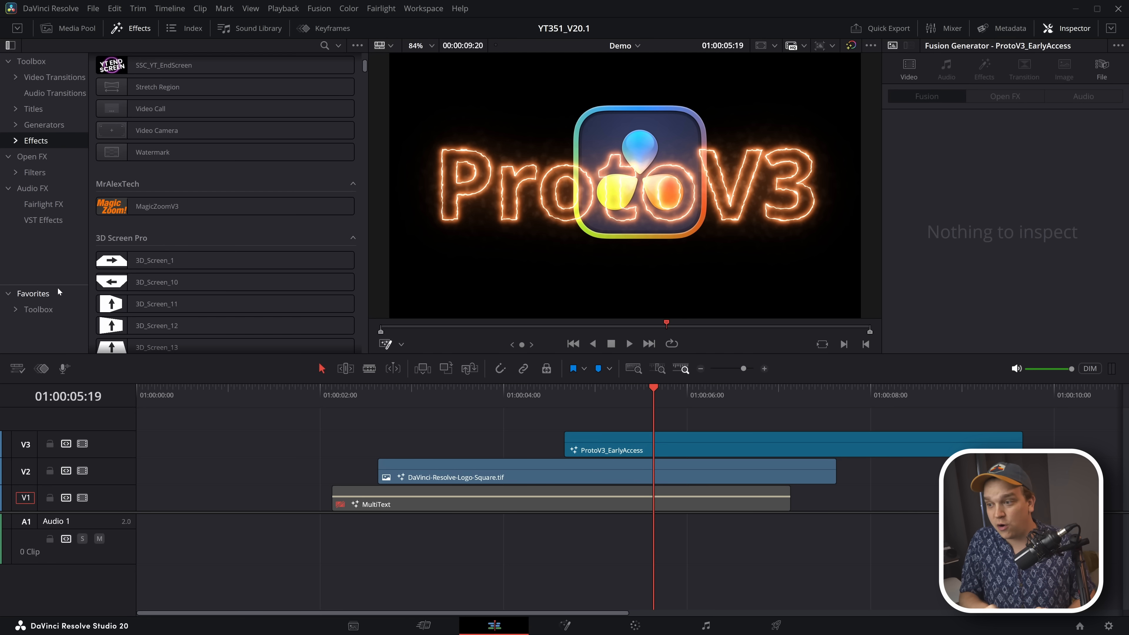
pyautogui.moveTo(413, 521)
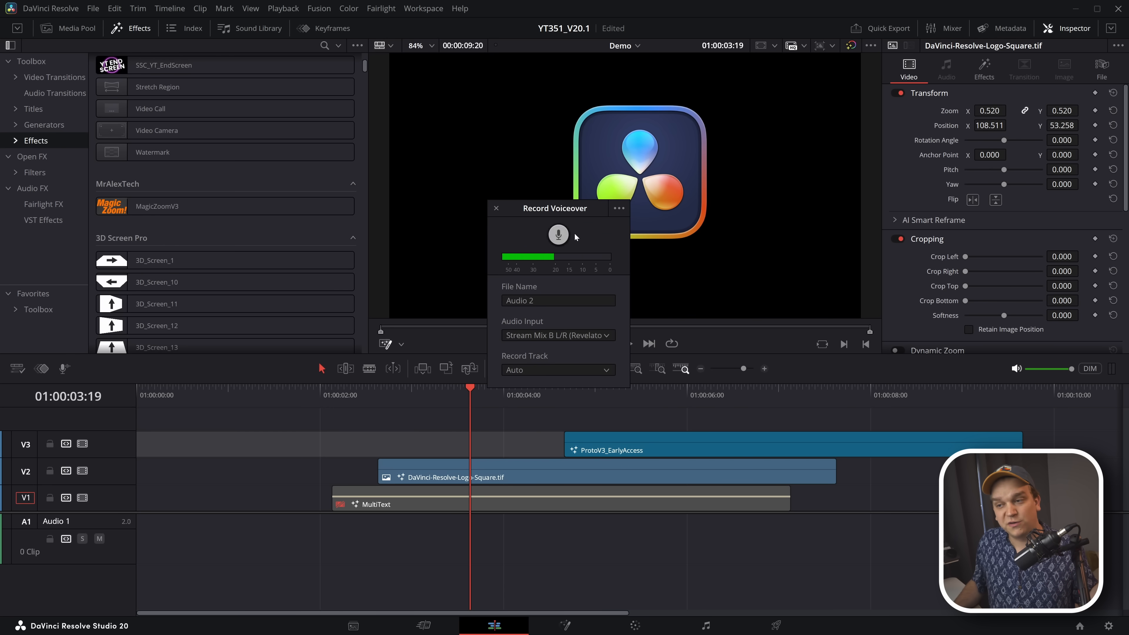
# Step: Open Project Settings from the File menu to reach the Fairlight audio page
pyautogui.click(92, 9)
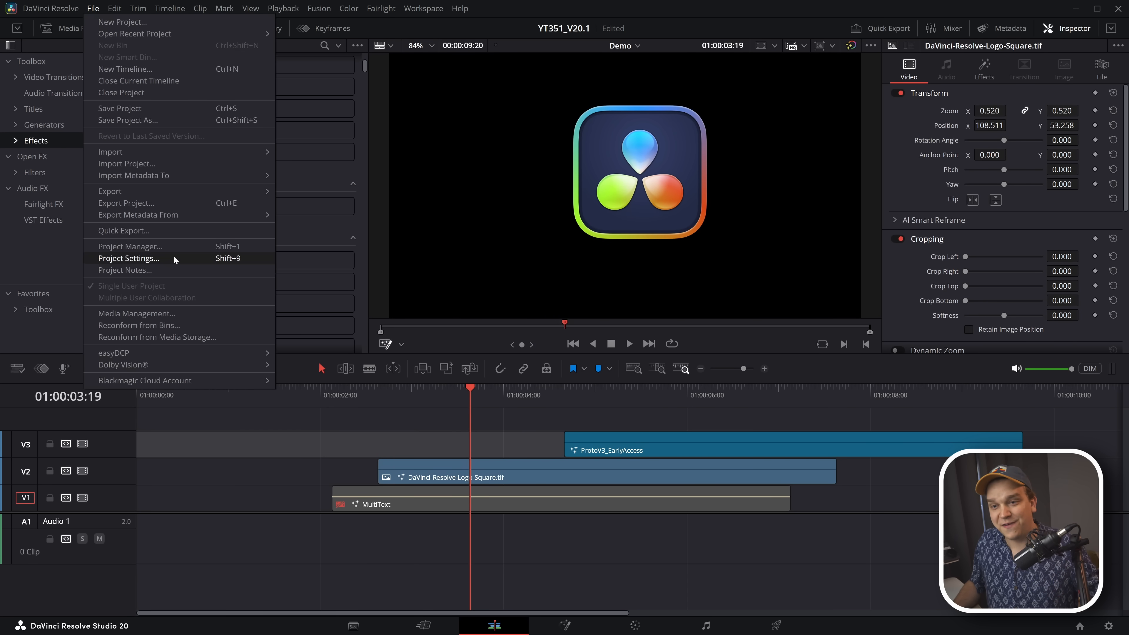
pyautogui.click(128, 258)
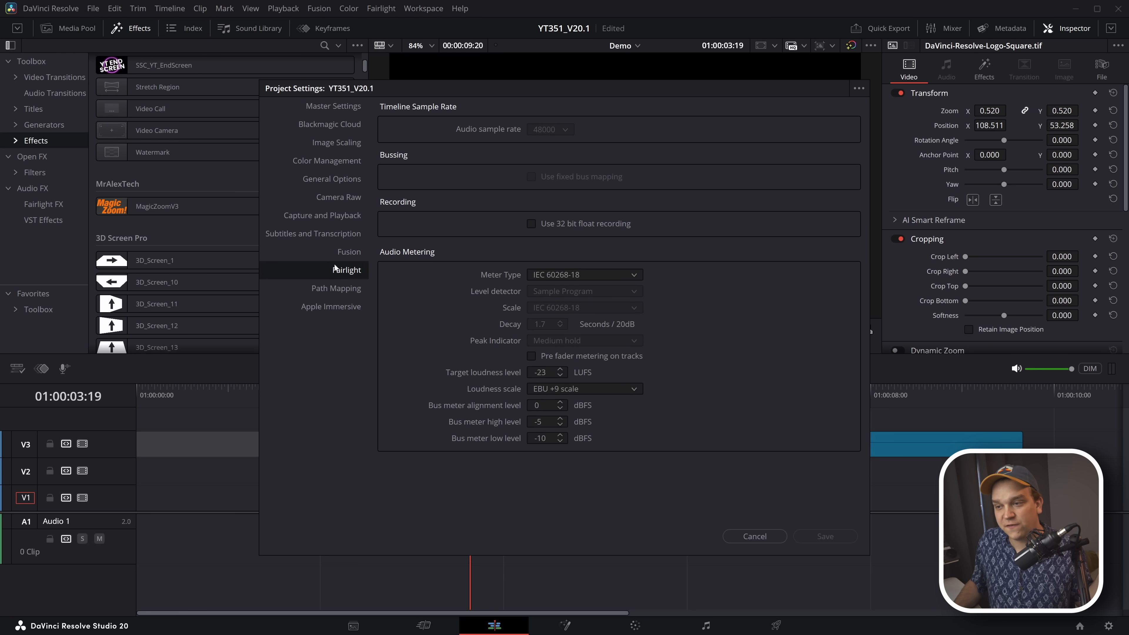